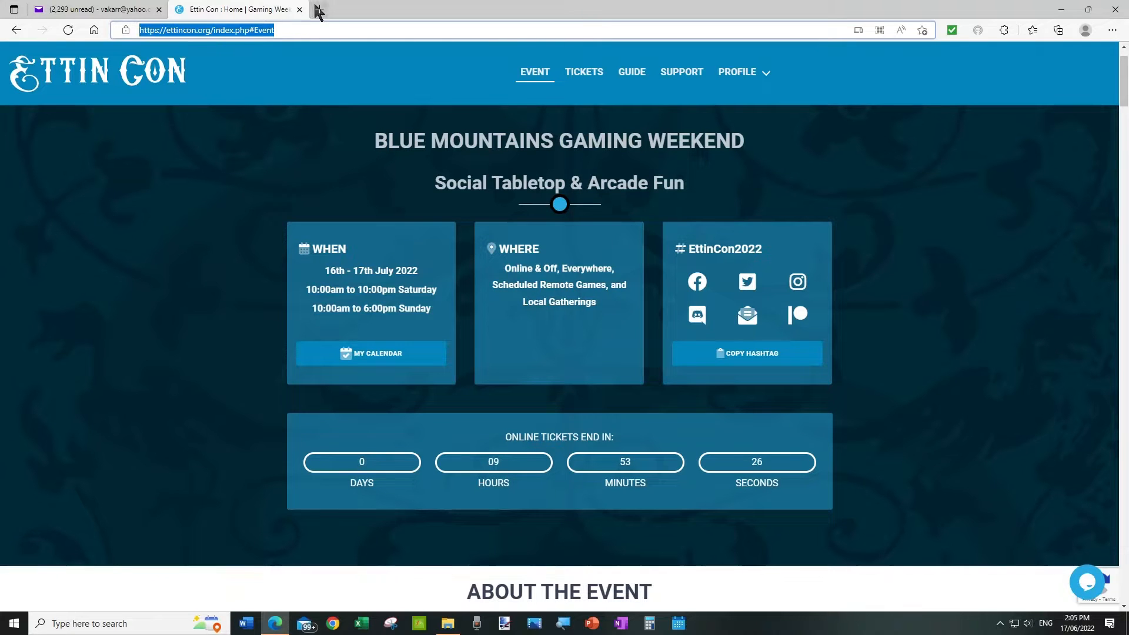
Browse the Vassal 3.6.7 download page in a new tab, scrolling to the Windows installers.
left_click(324, 9)
type("https://vassalengine.org")
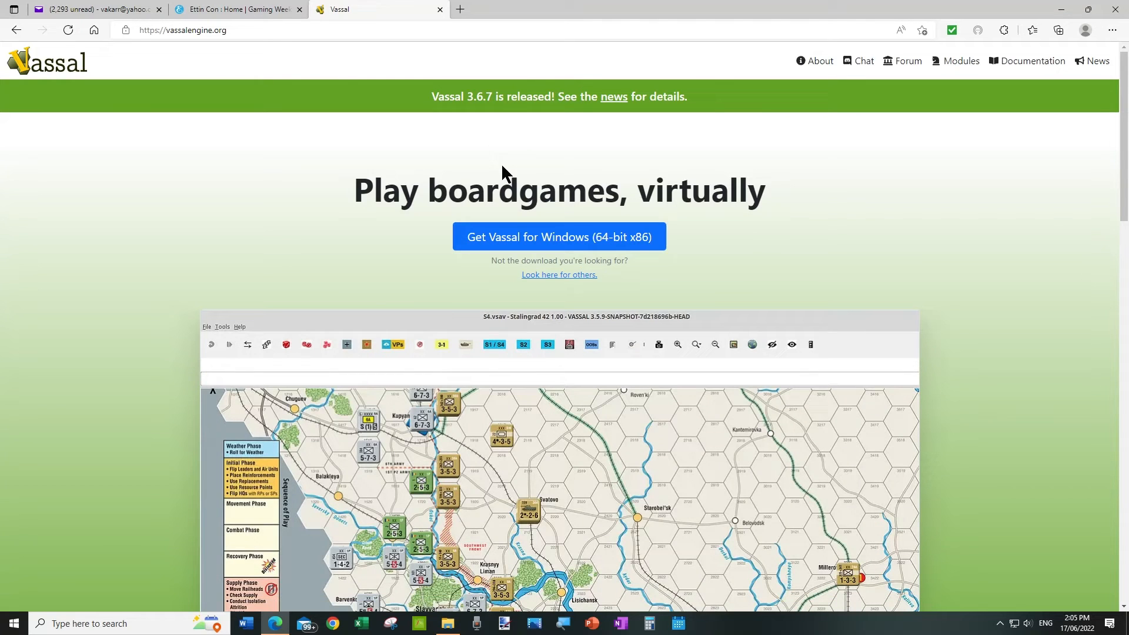
mouse_move(565, 282)
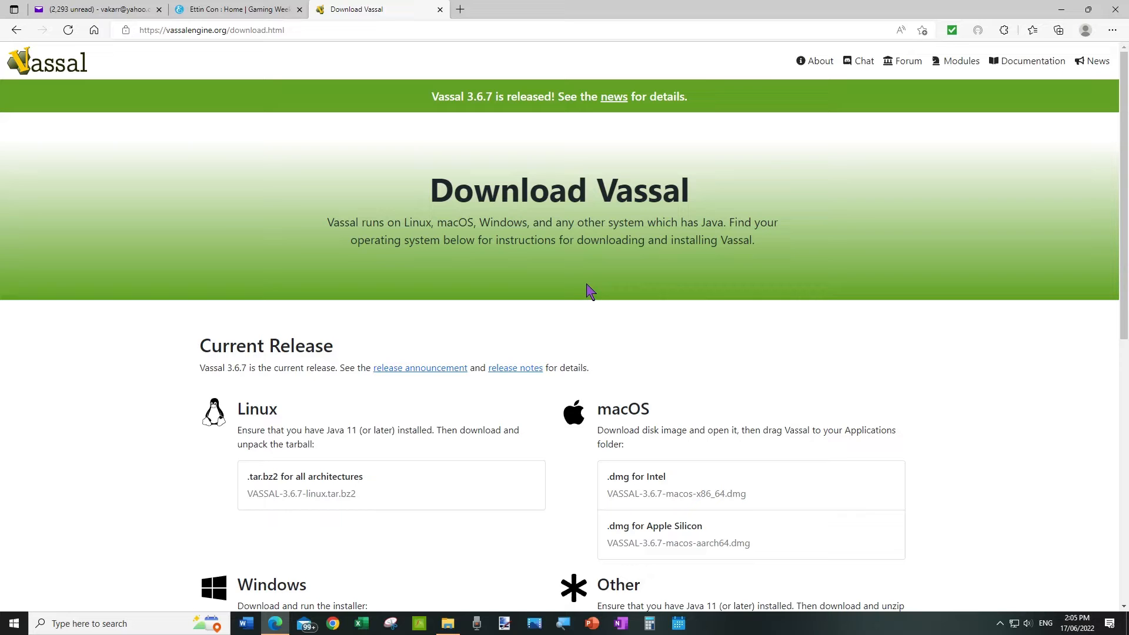
scroll("down", 3)
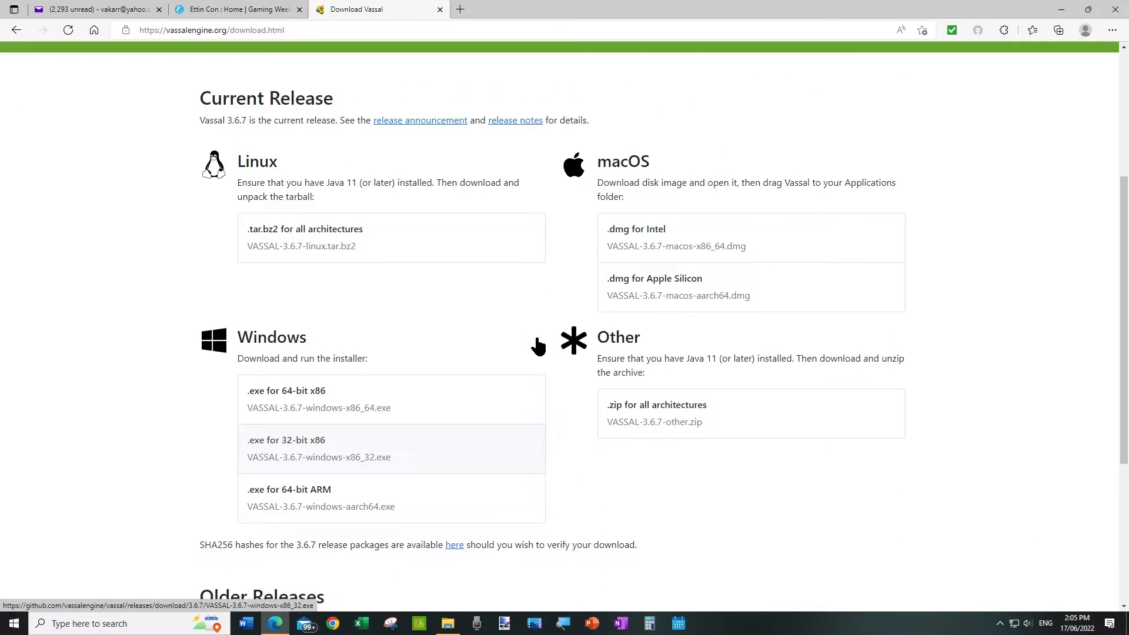
scroll("down", 3)
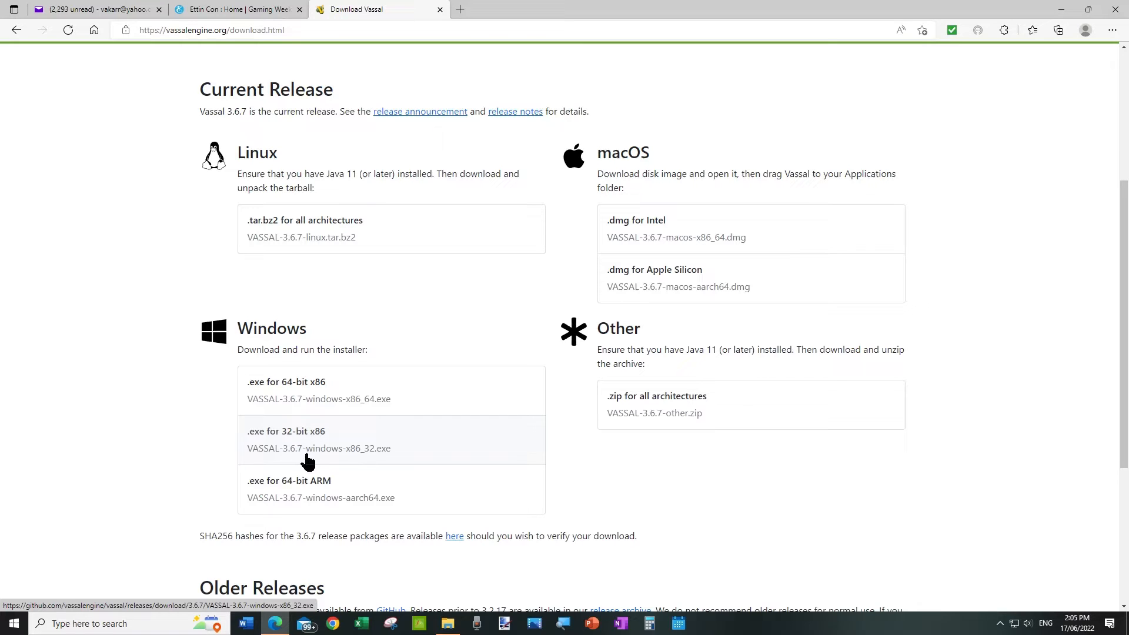
mouse_move(377, 432)
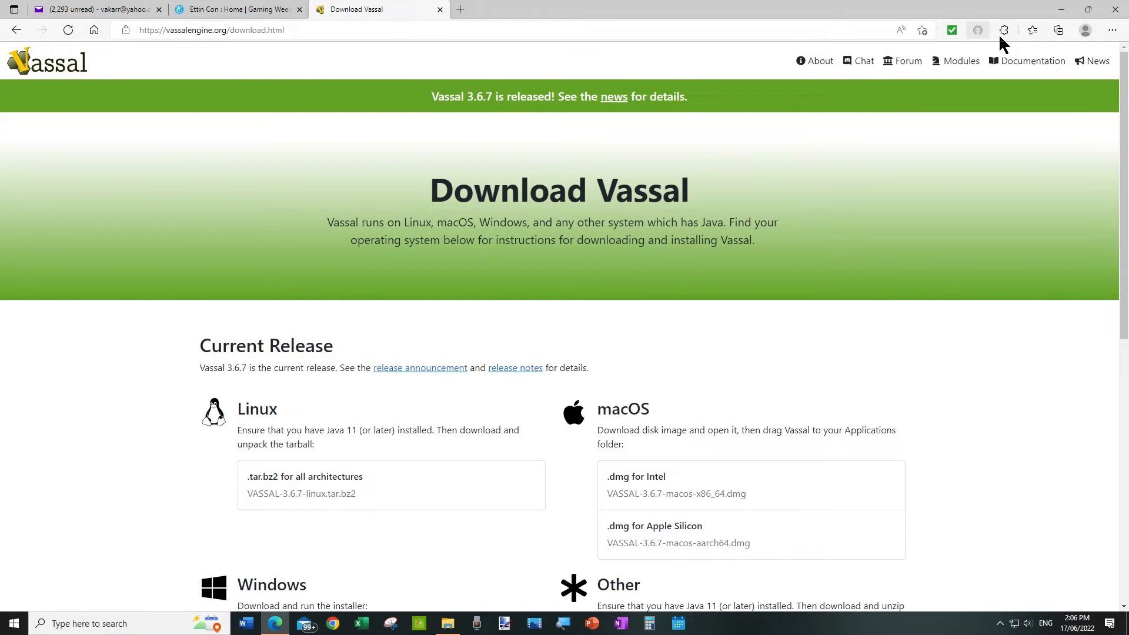
mouse_move(627, 64)
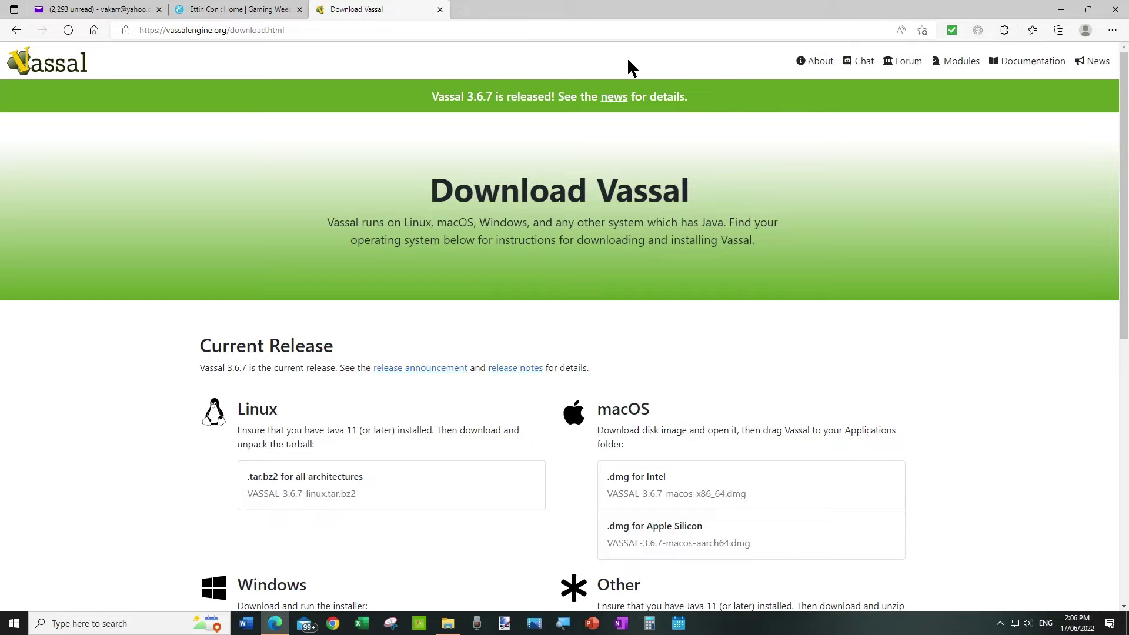
mouse_move(449, 360)
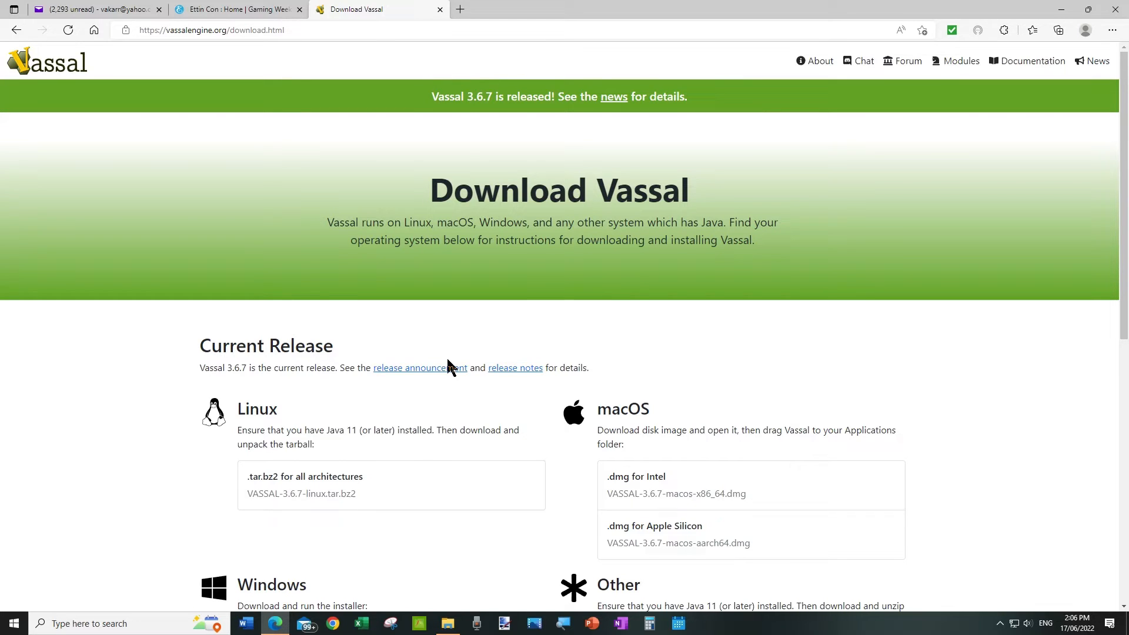
mouse_move(444, 374)
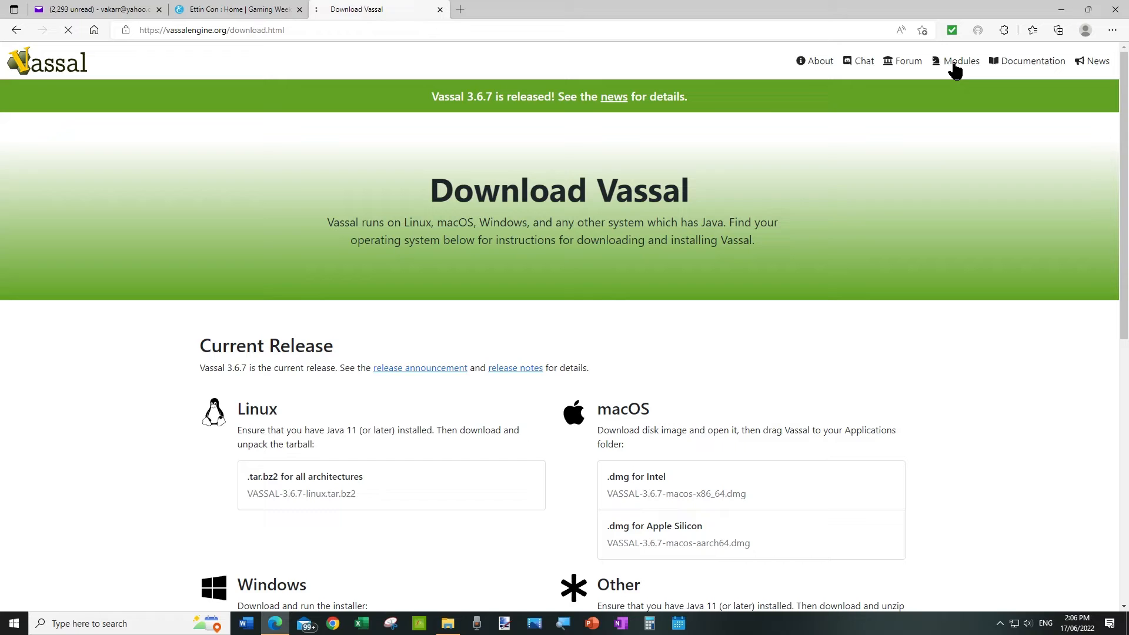
Browse the Modules listing down to the D section where Divine Right appears.
left_click(960, 61)
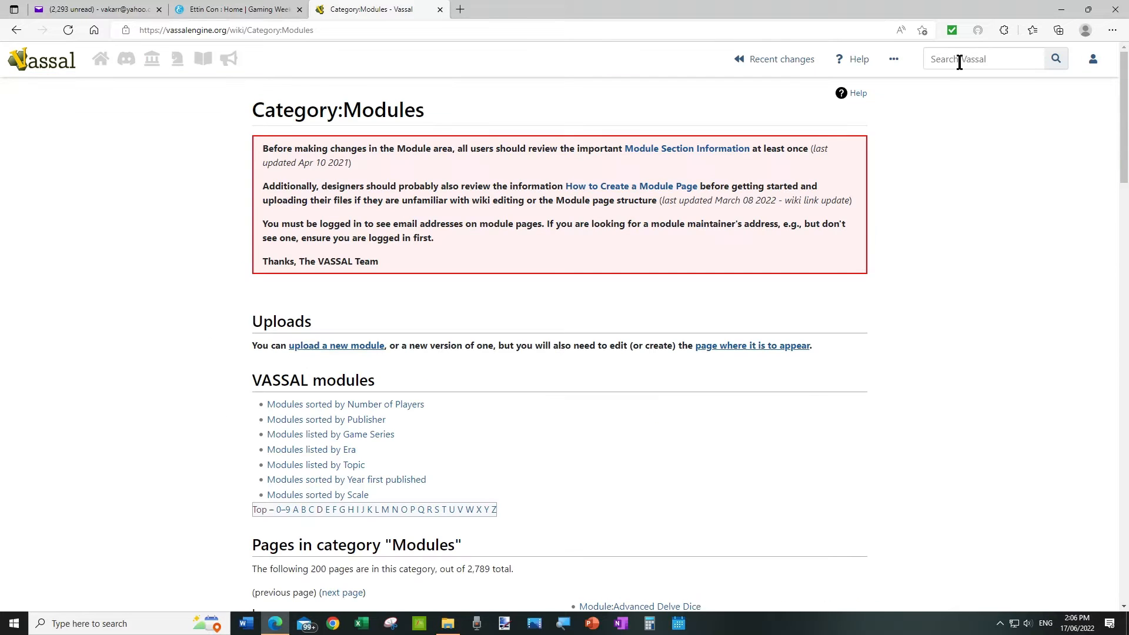
scroll("down", 3)
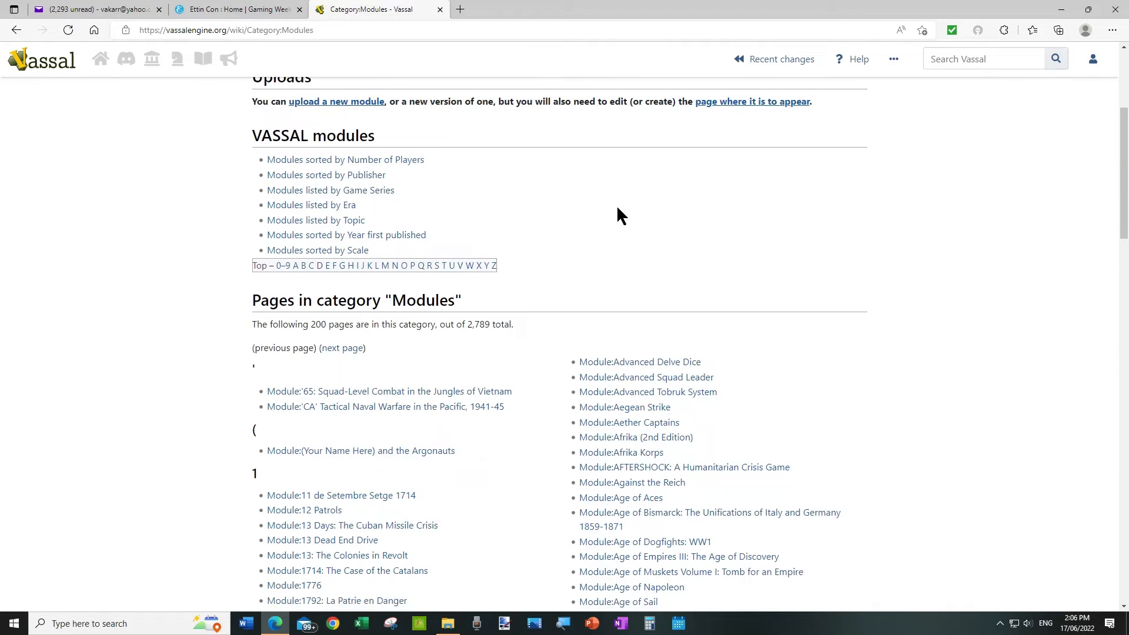
scroll("down", 3)
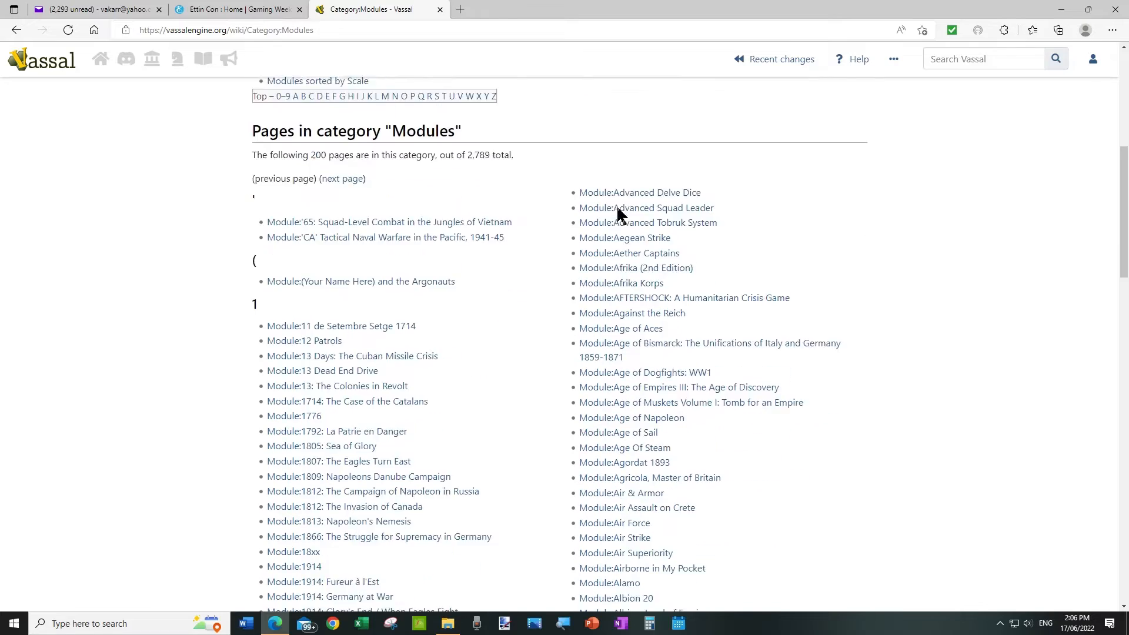
scroll("down", 3)
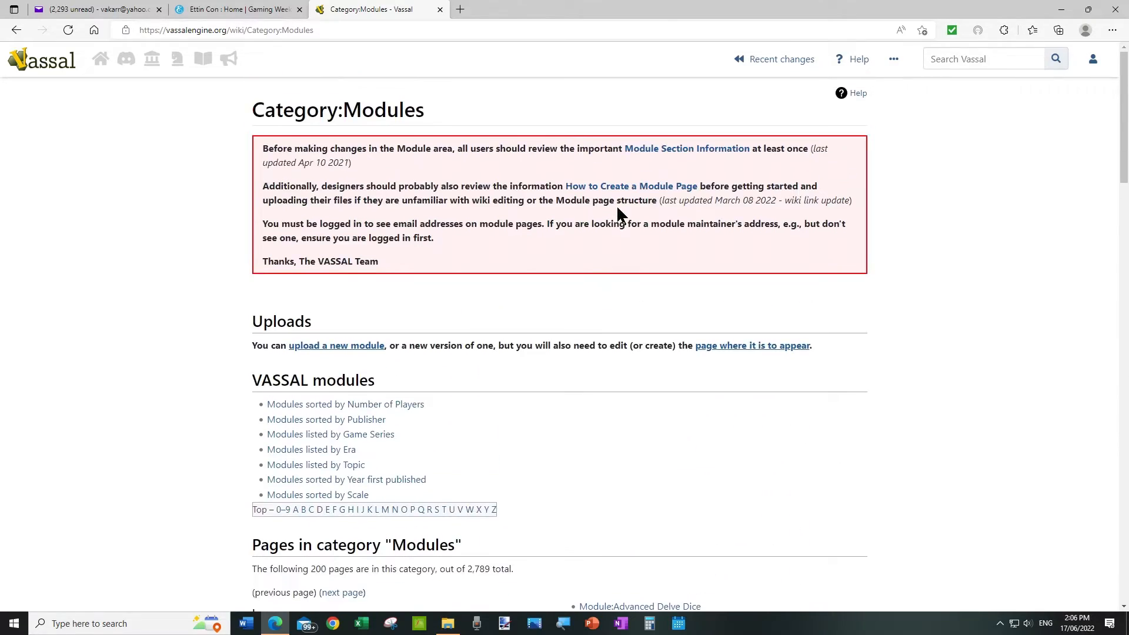
scroll("down", 3)
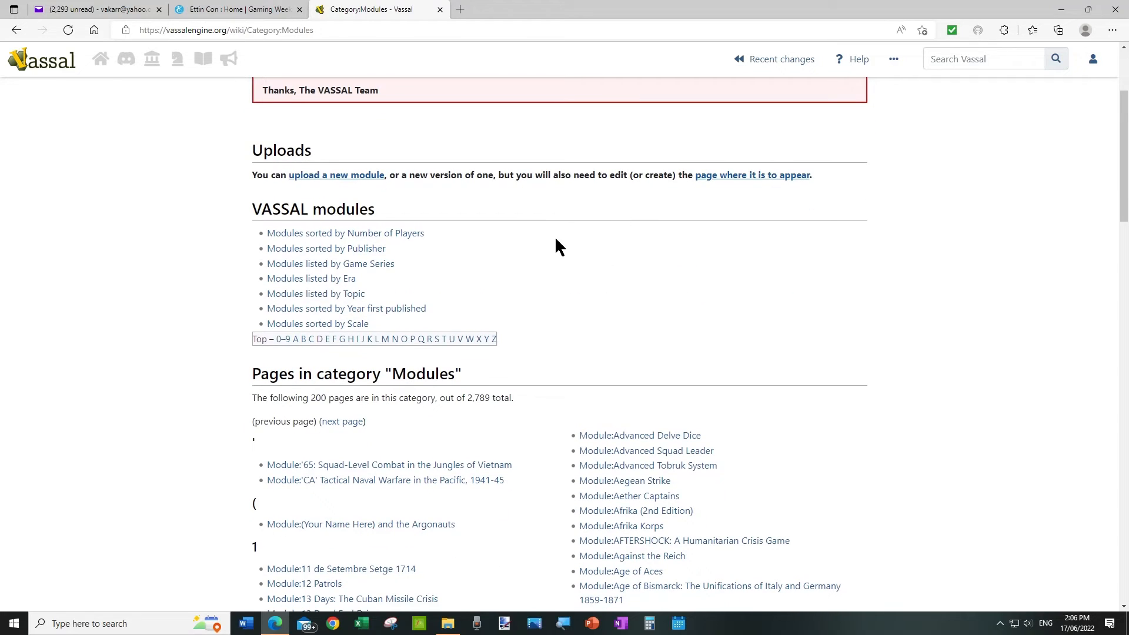
mouse_move(321, 345)
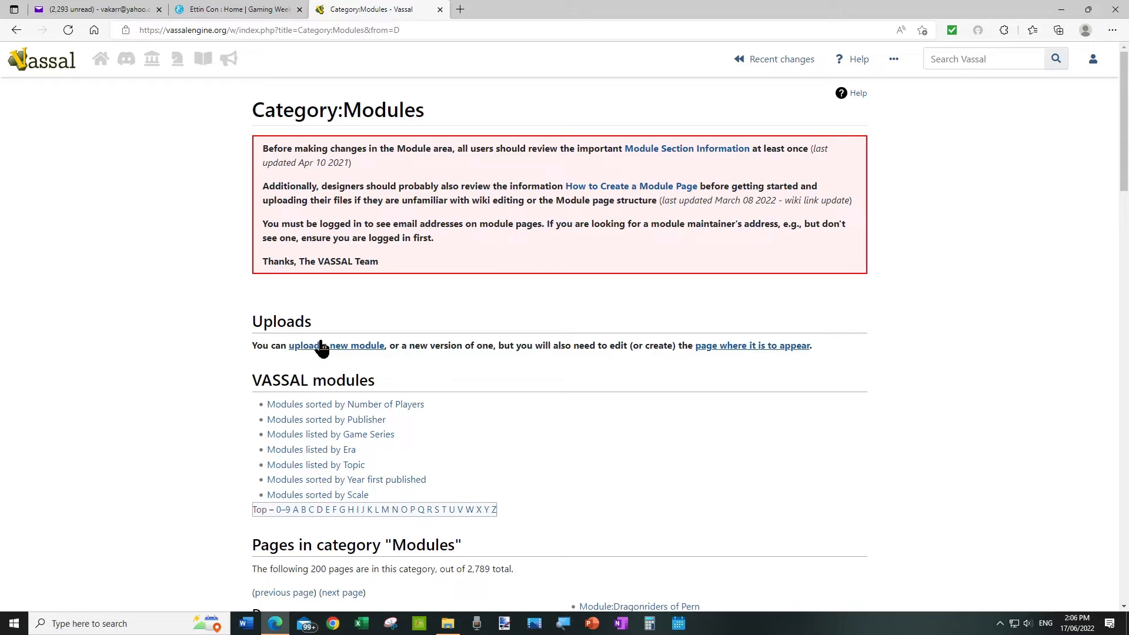
scroll("down", 3)
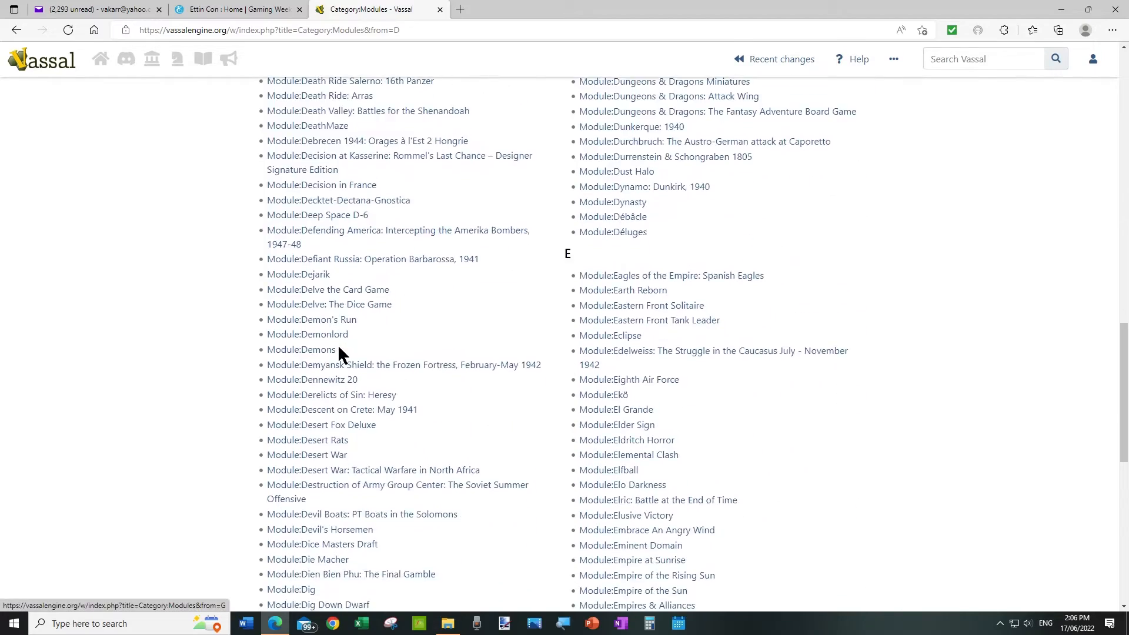
scroll("down", 3)
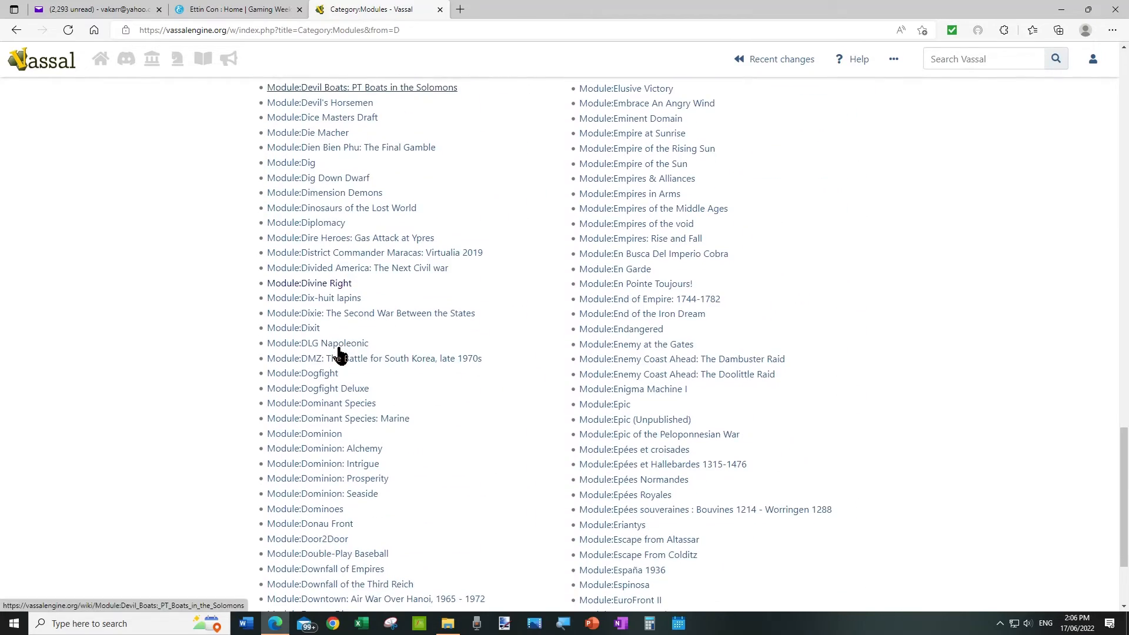
mouse_move(333, 294)
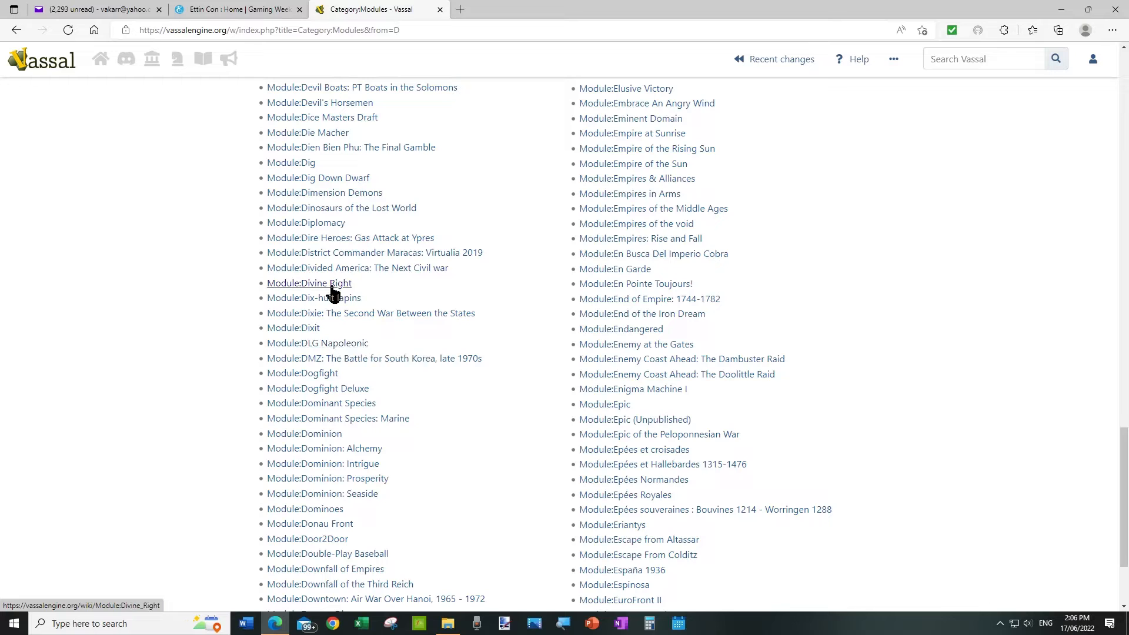
View the Divine Right module page down to its Files and Module Information table.
left_click(322, 283)
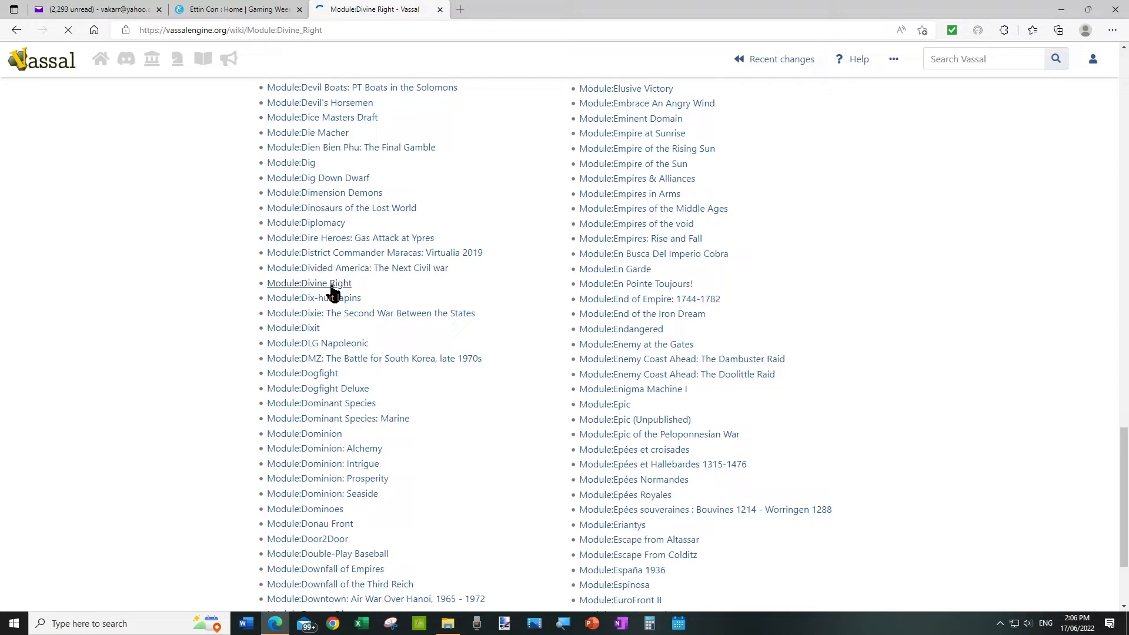
left_click(308, 282)
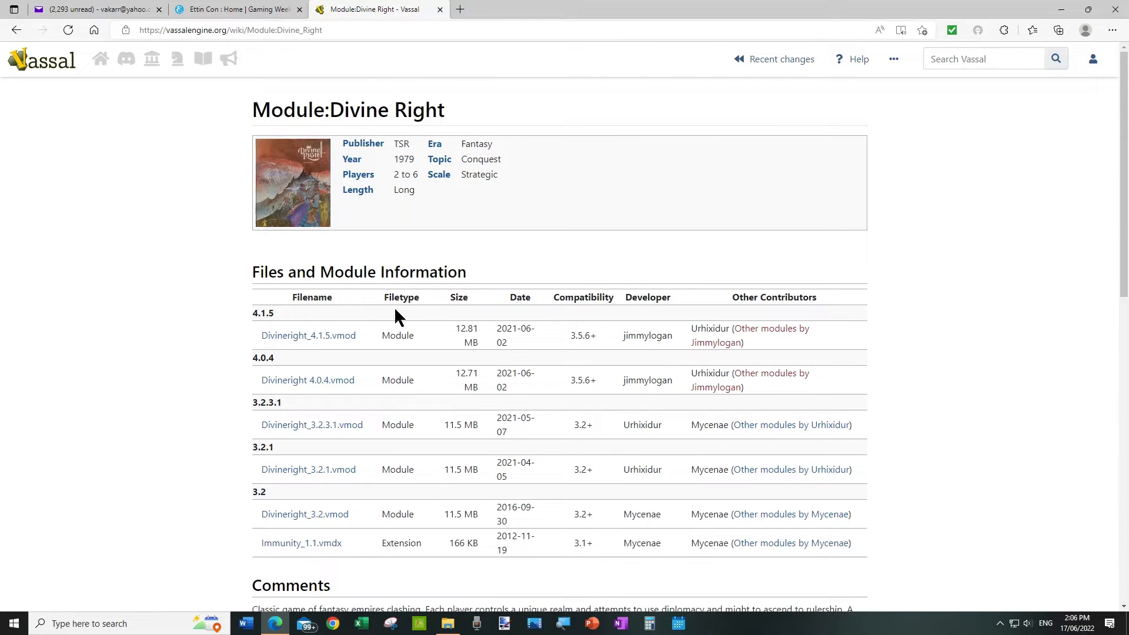
mouse_move(505, 170)
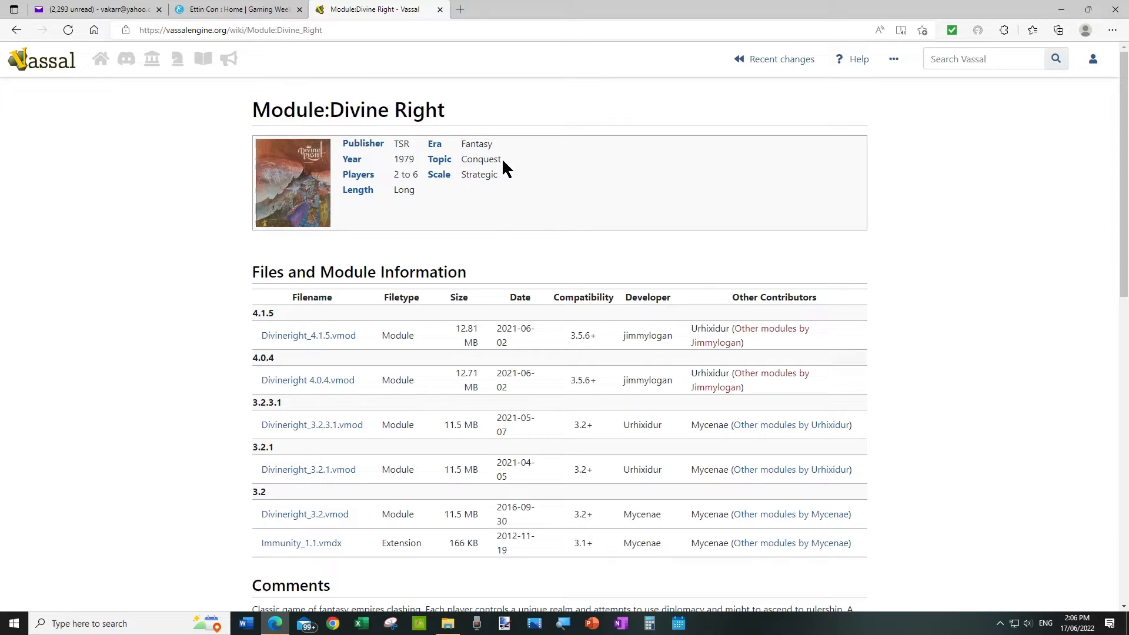
scroll("down", 3)
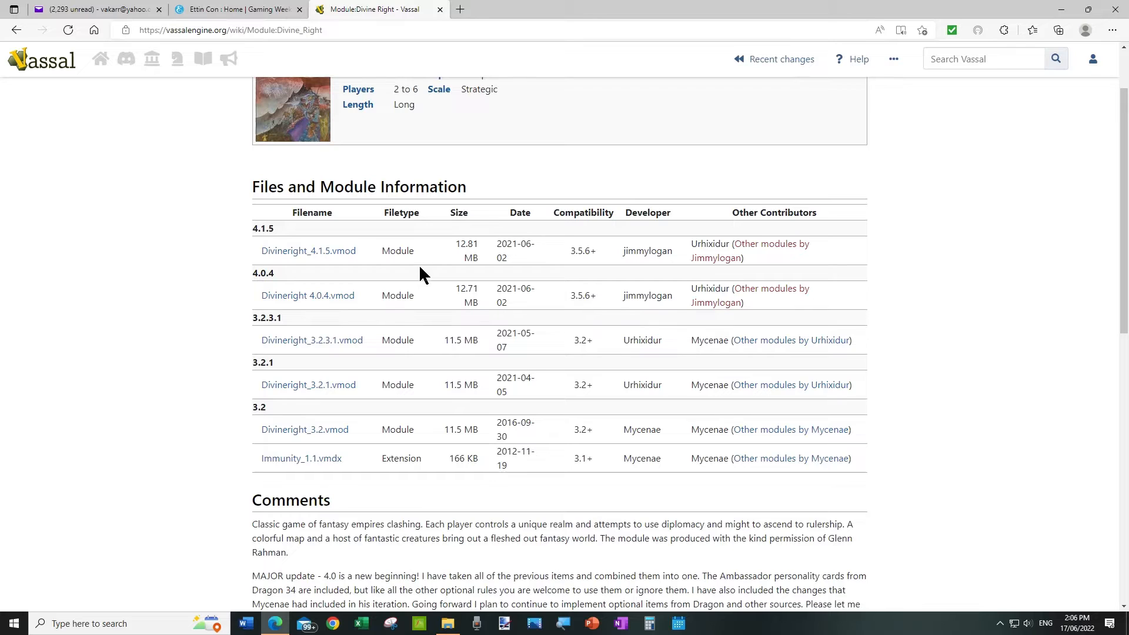
mouse_move(261, 349)
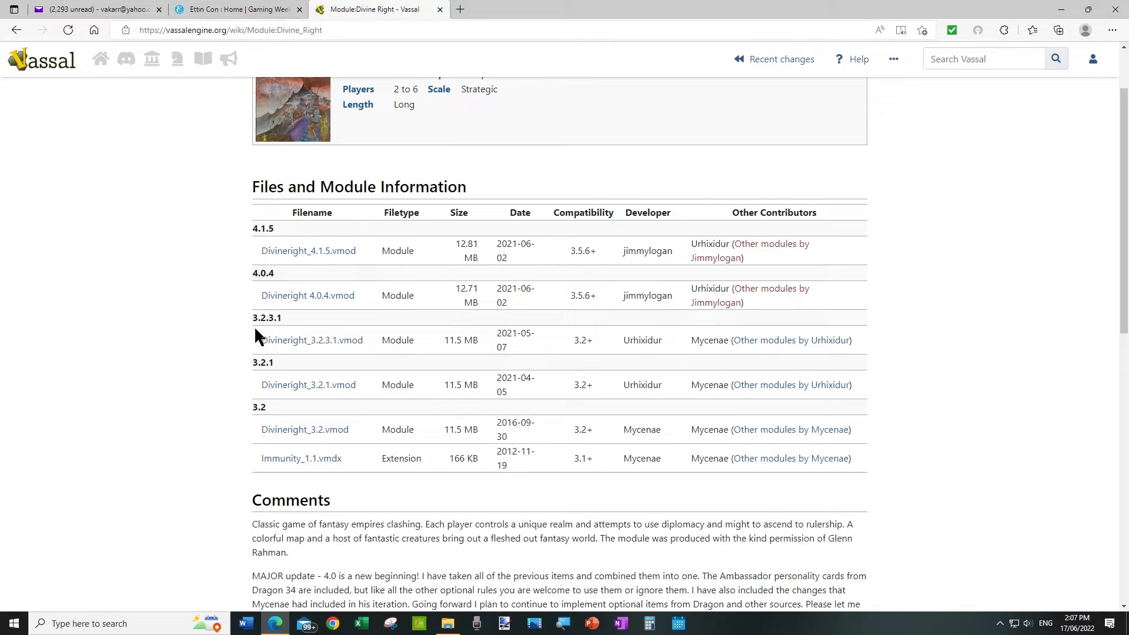
mouse_move(279, 331)
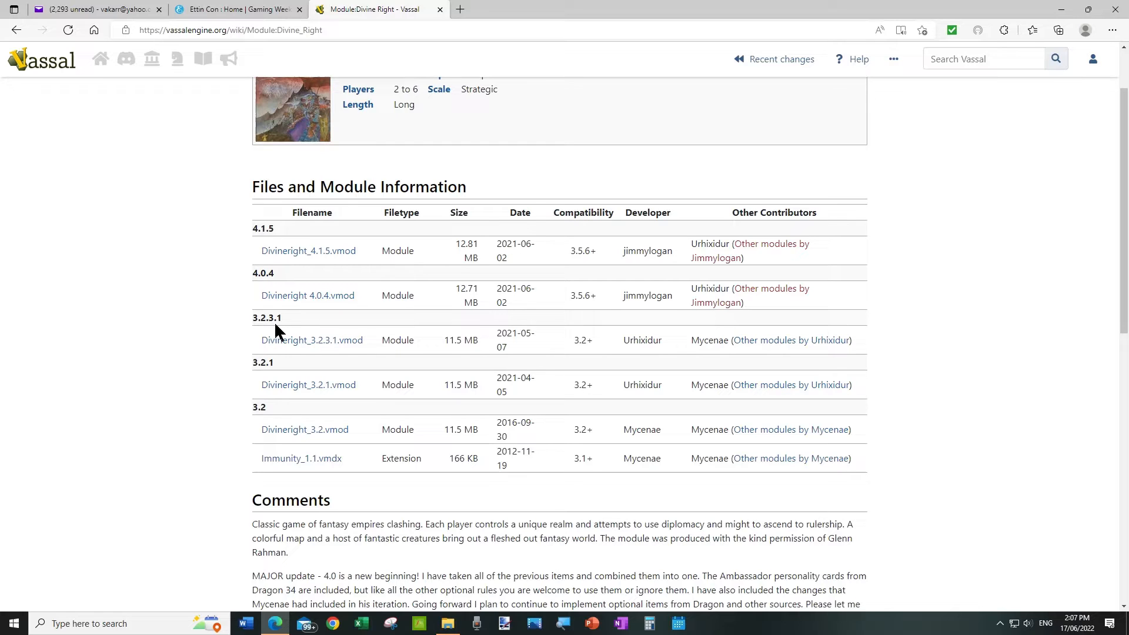
mouse_move(323, 346)
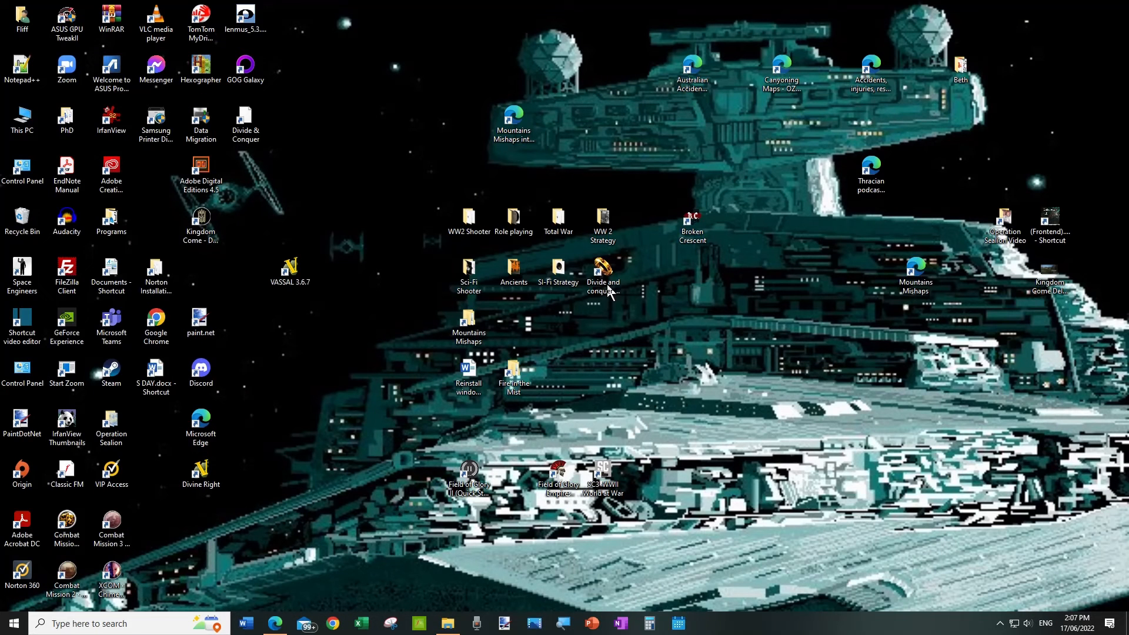
mouse_move(333, 307)
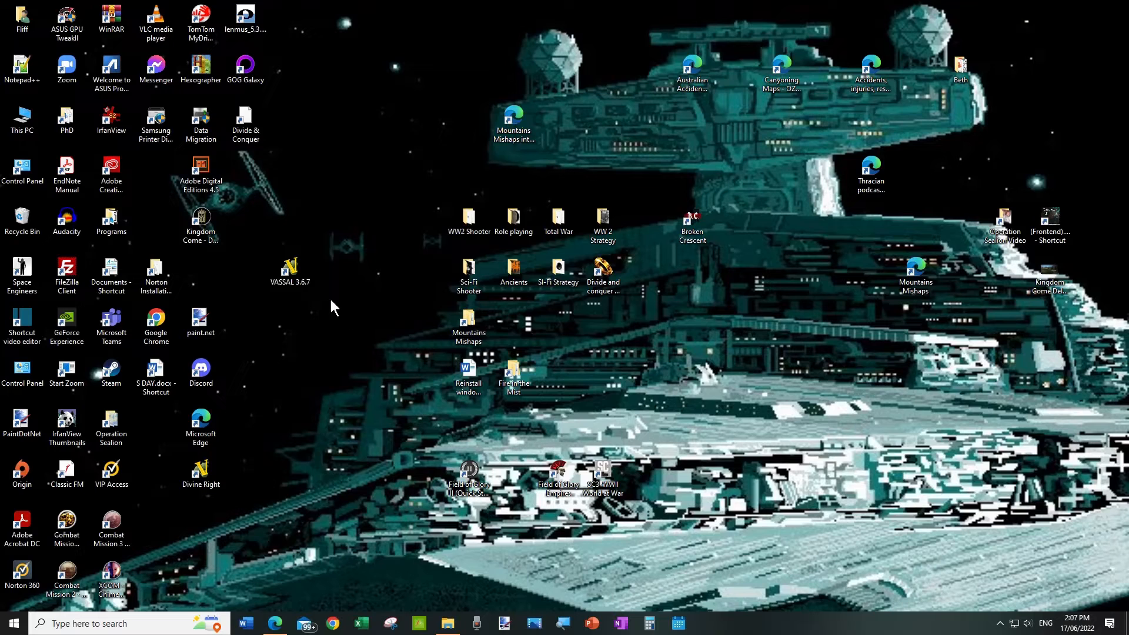
Launch VASSAL 3.6.7 from its desktop shortcut to show the Module Library.
left_click(289, 270)
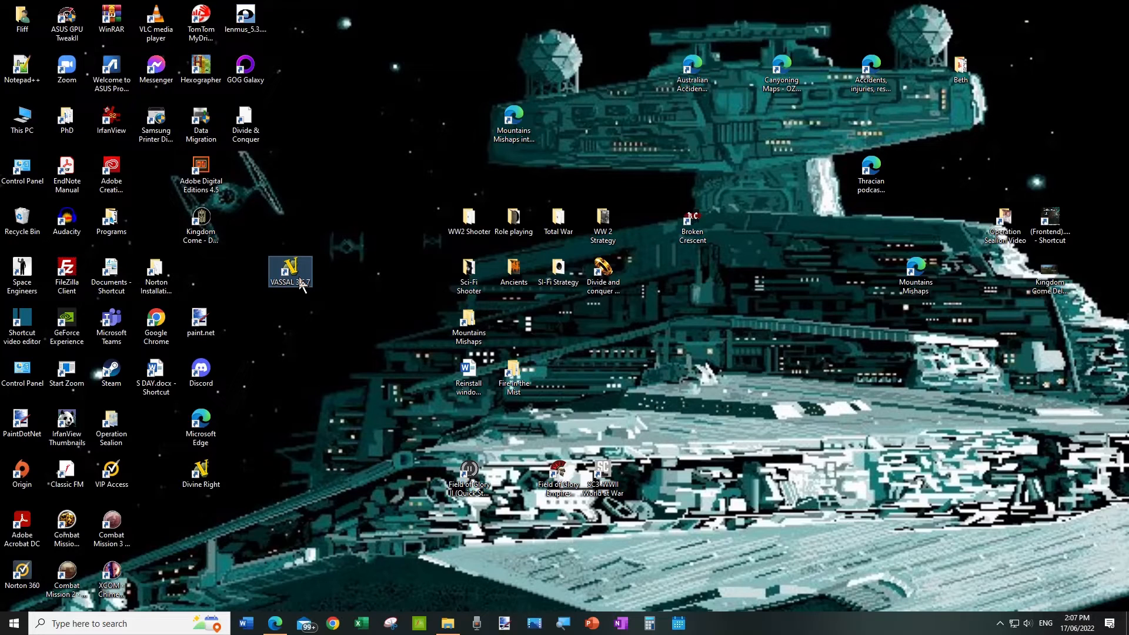
mouse_move(302, 285)
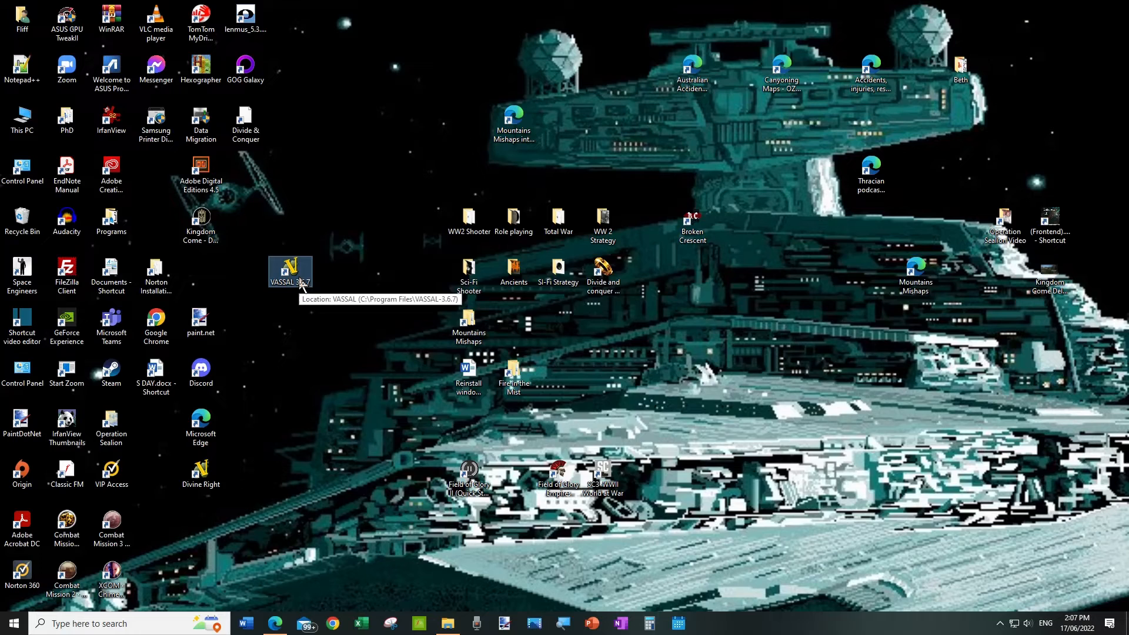
double_click(289, 271)
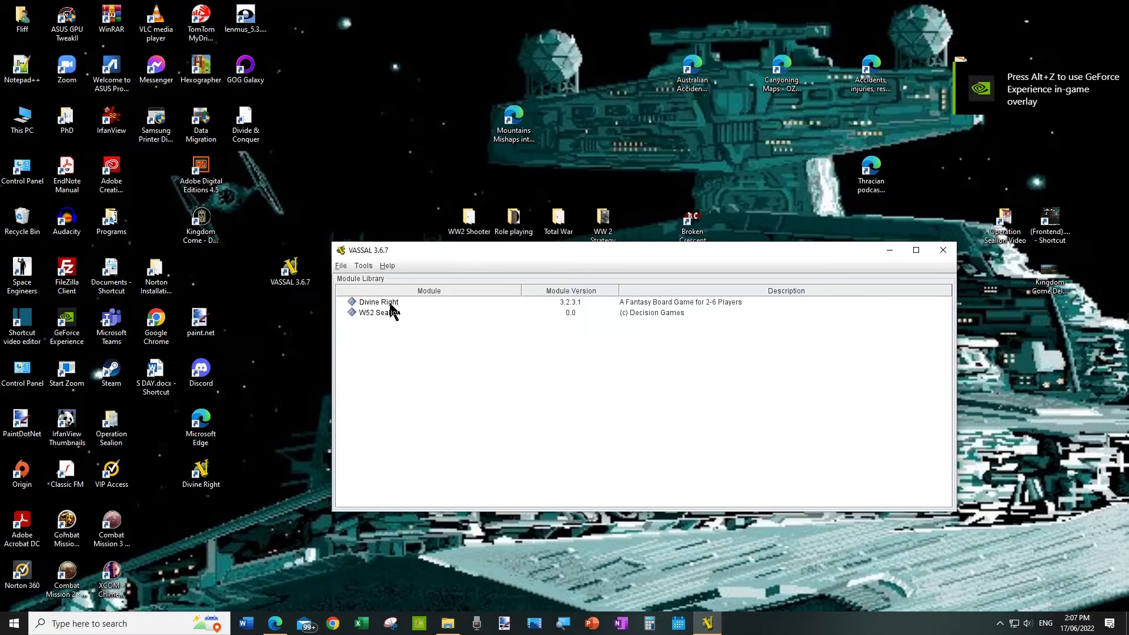
mouse_move(371, 318)
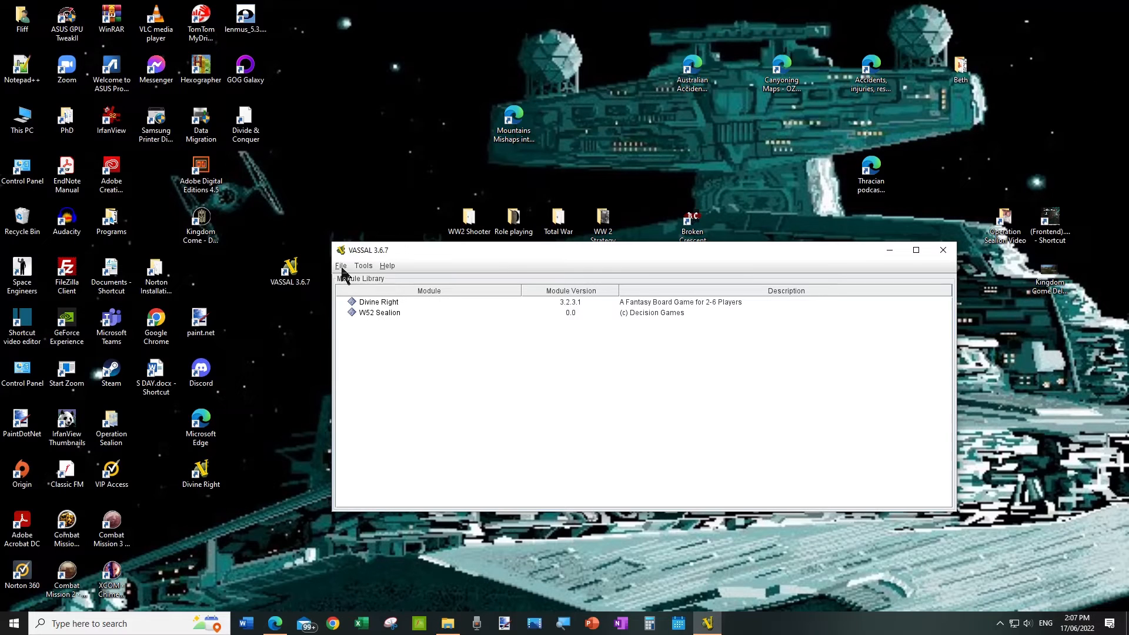
left_click(340, 266)
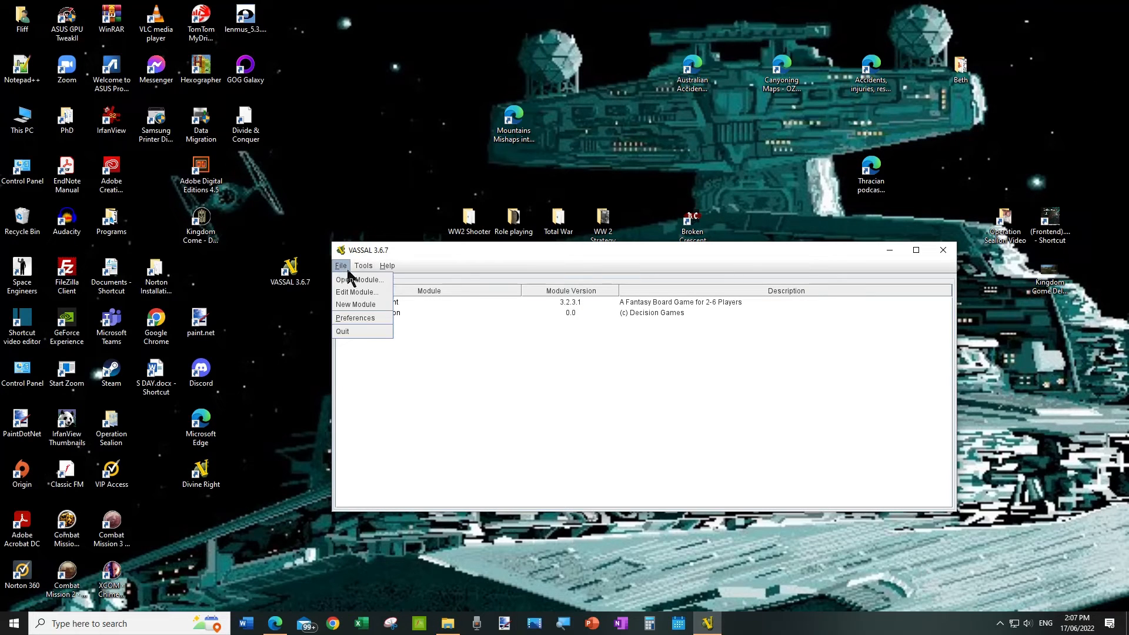
left_click(360, 279)
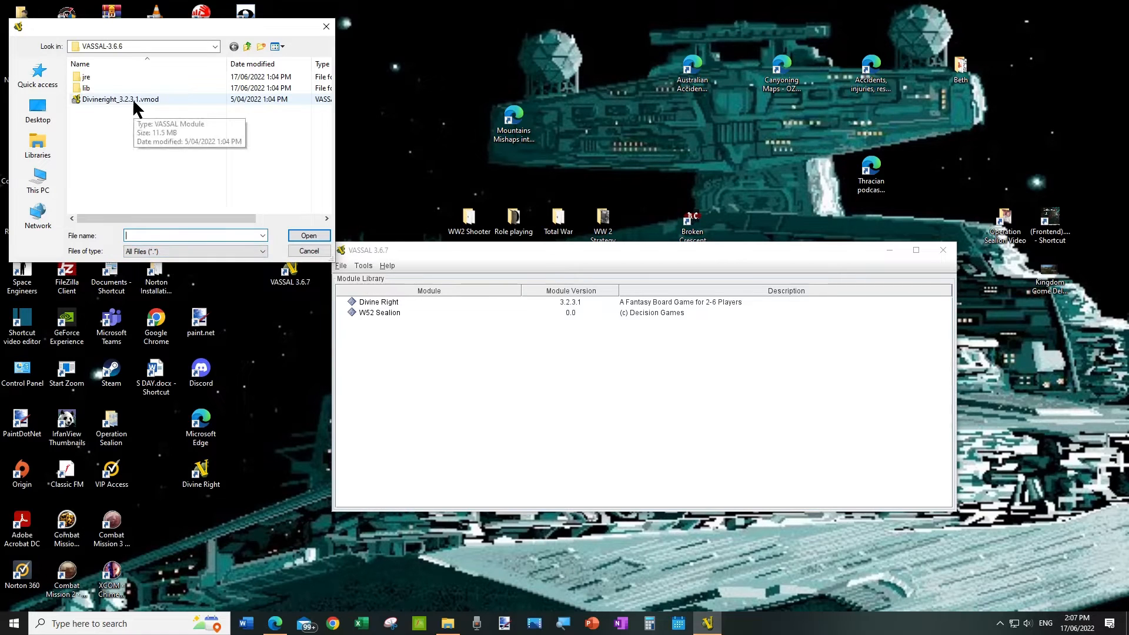
left_click(120, 99)
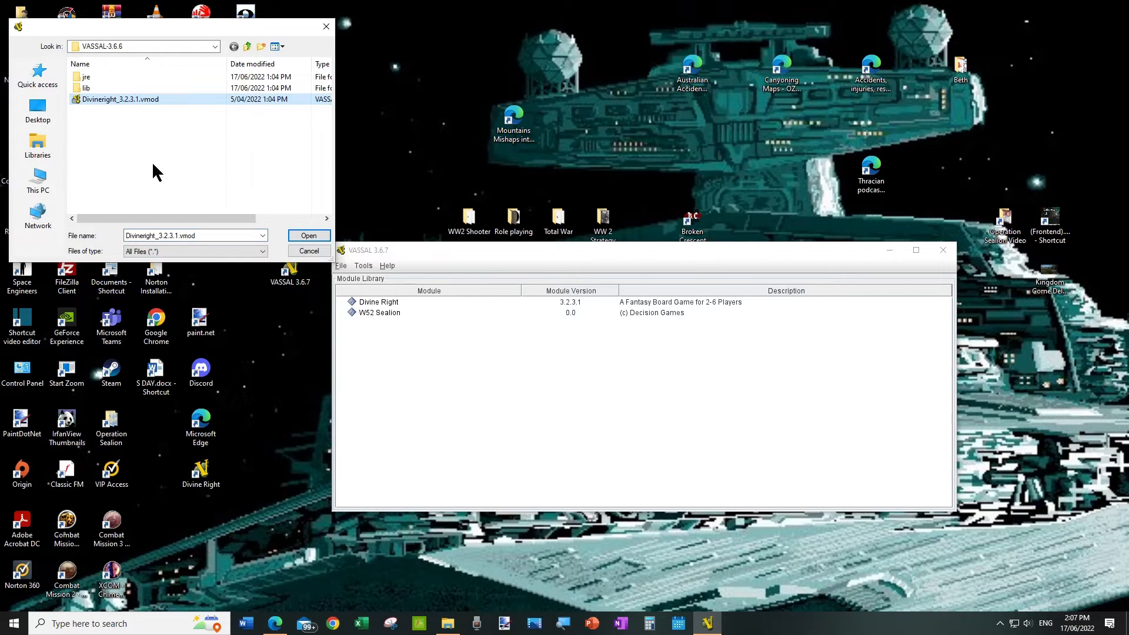
left_click(308, 250)
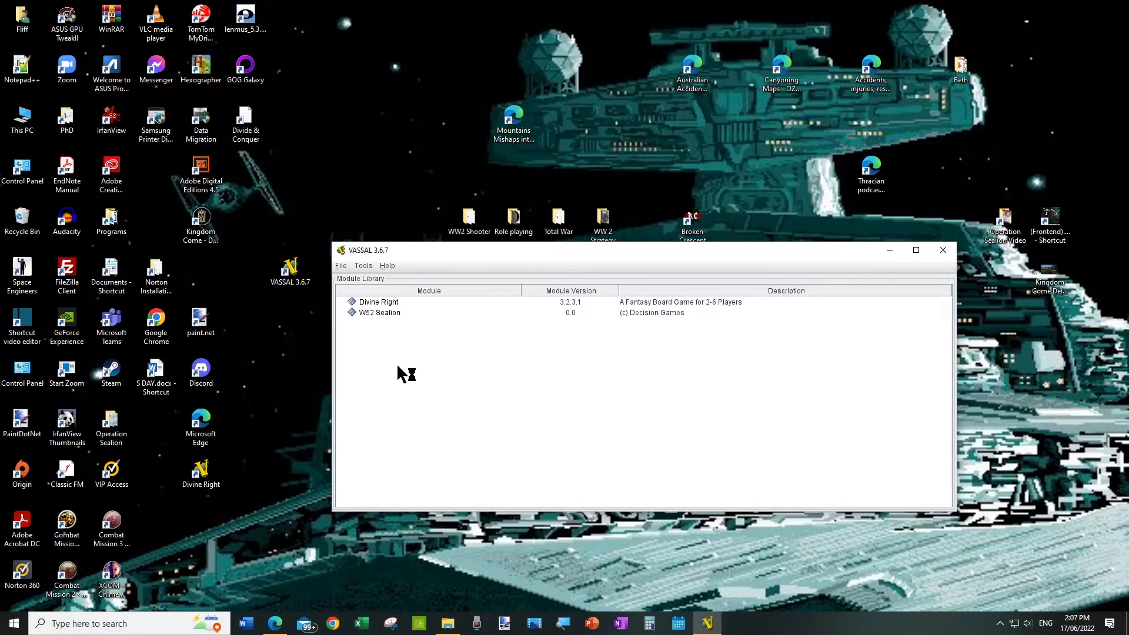
mouse_move(408, 325)
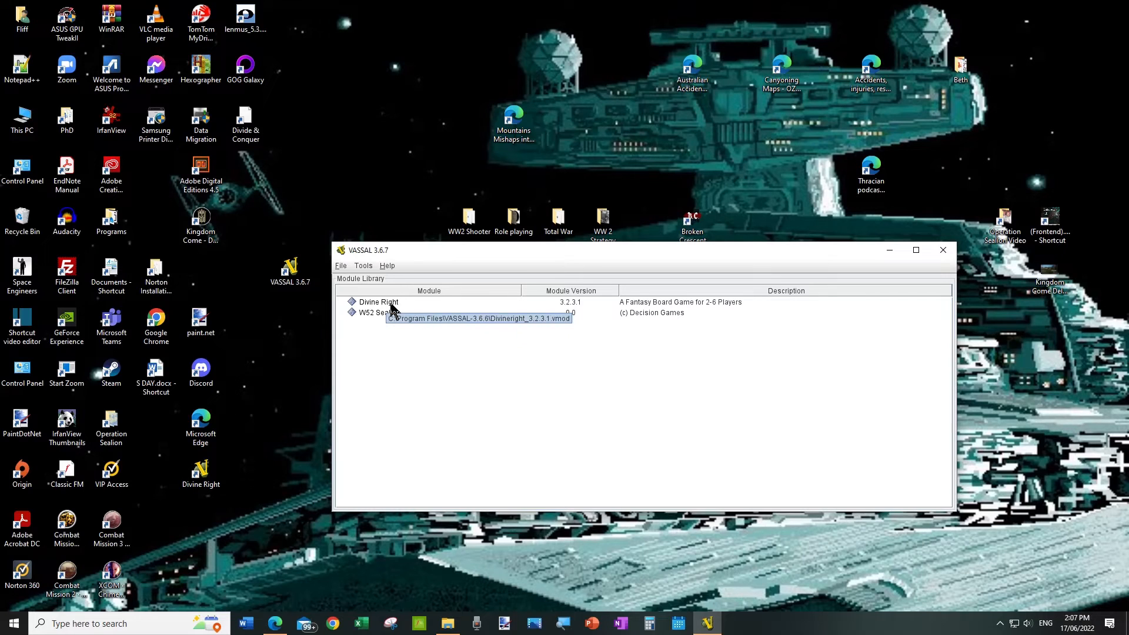
mouse_move(406, 317)
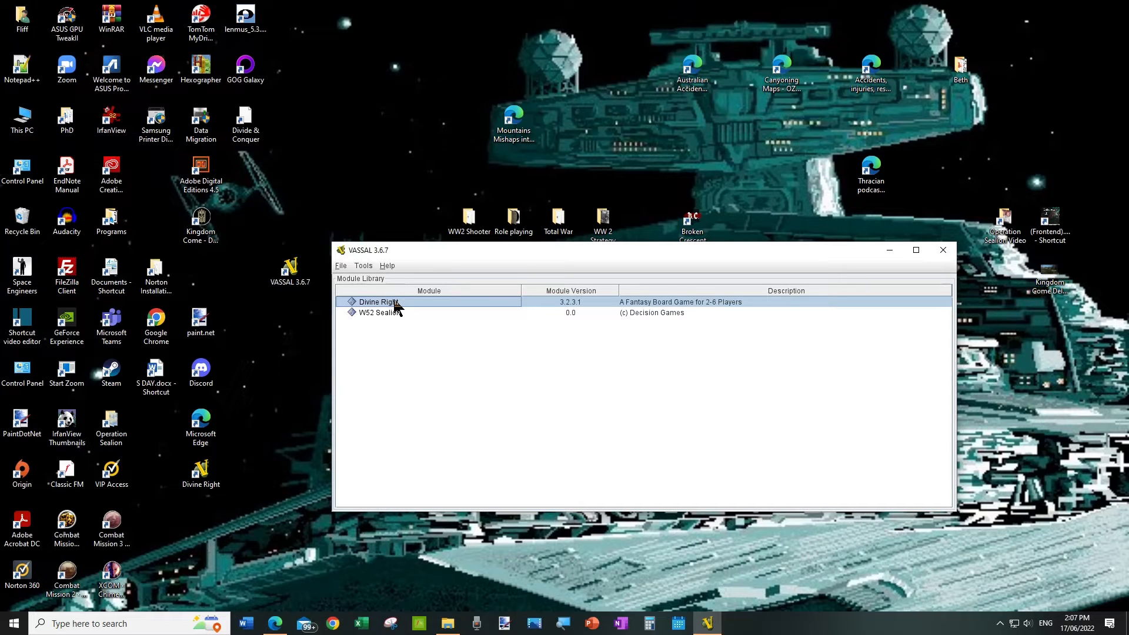
Start Divine Right 3.2.3.1 choosing 'Look for a game online' and finish the wizard.
double_click(376, 301)
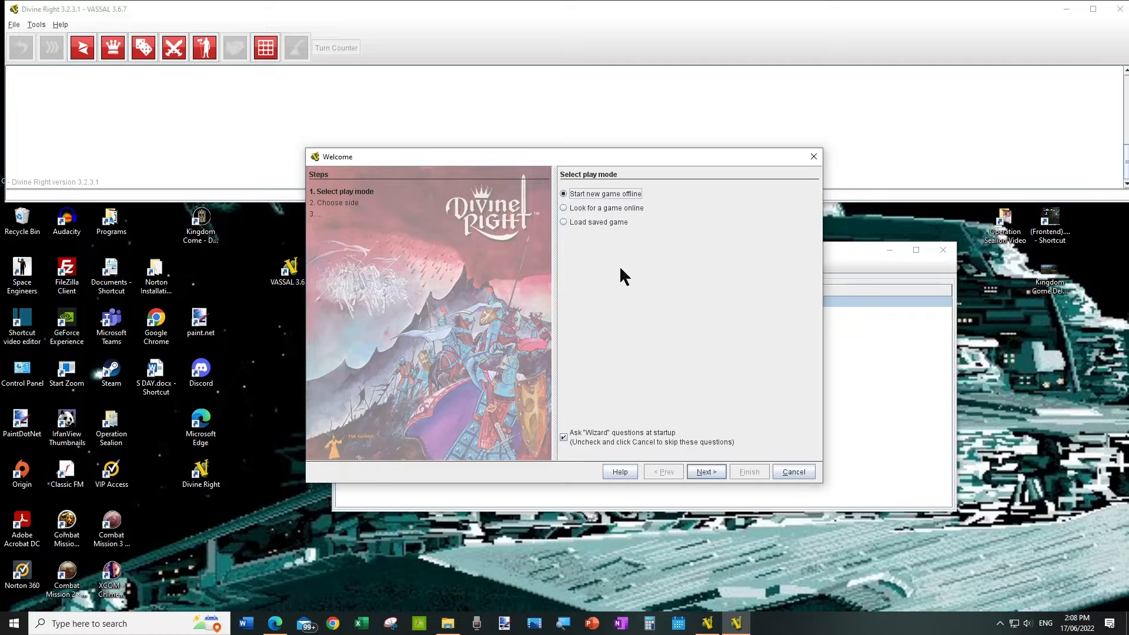
mouse_move(613, 216)
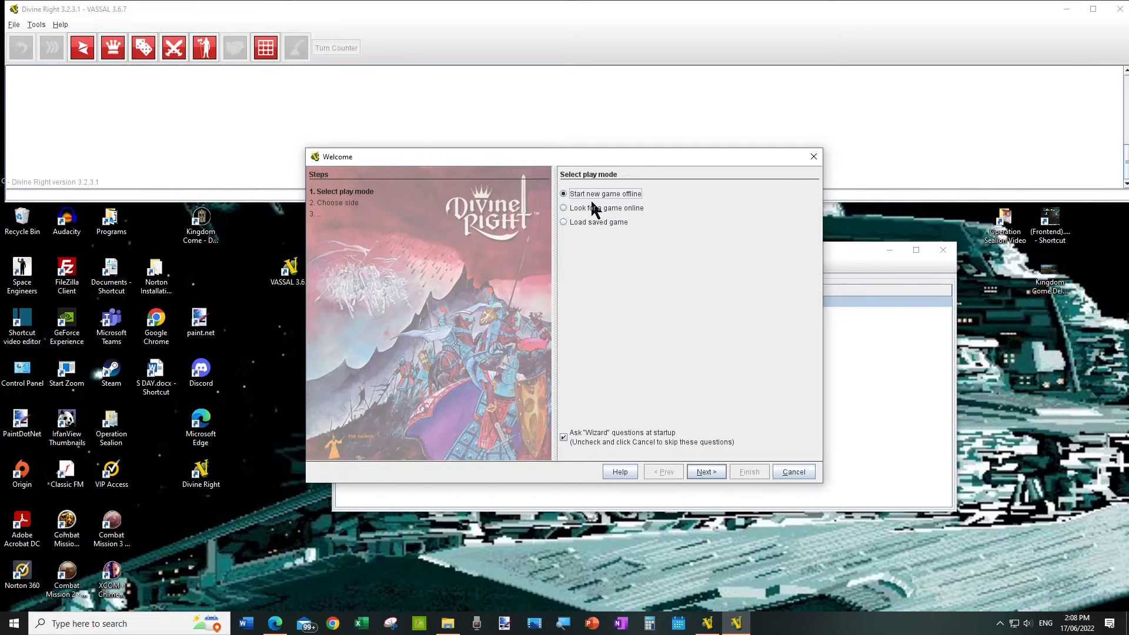
mouse_move(601, 238)
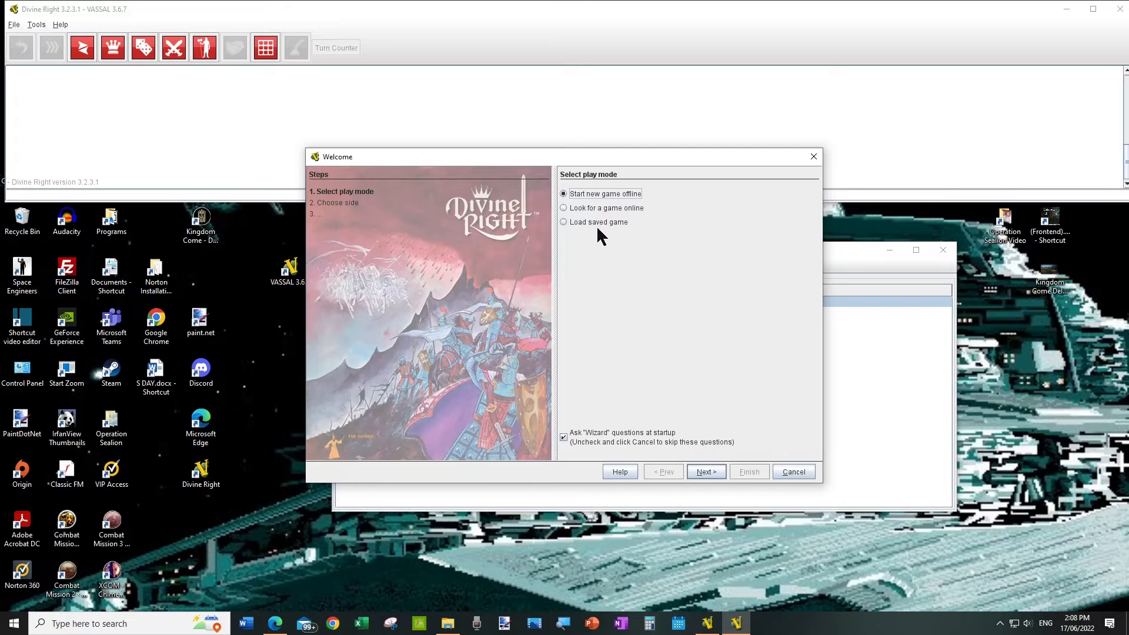
left_click(564, 207)
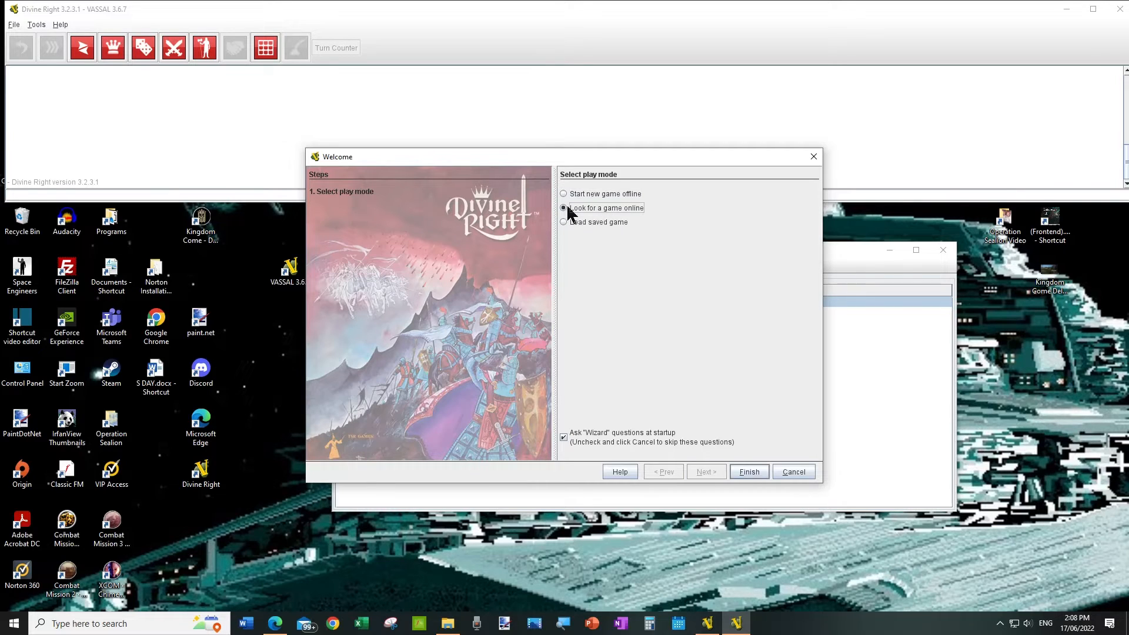
left_click(563, 206)
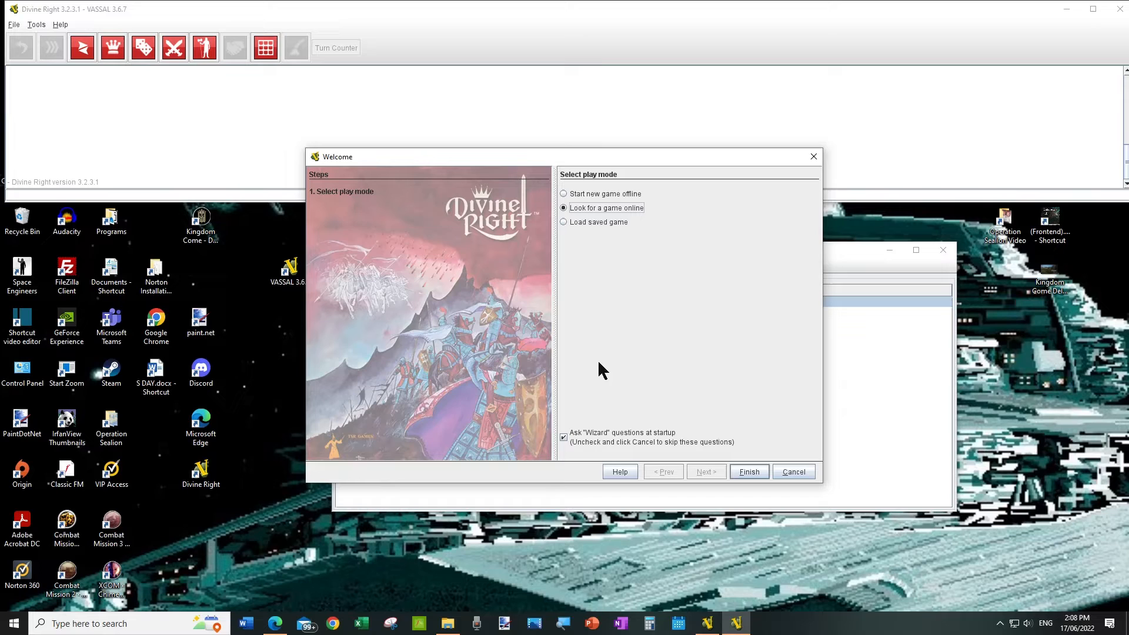
mouse_move(704, 343)
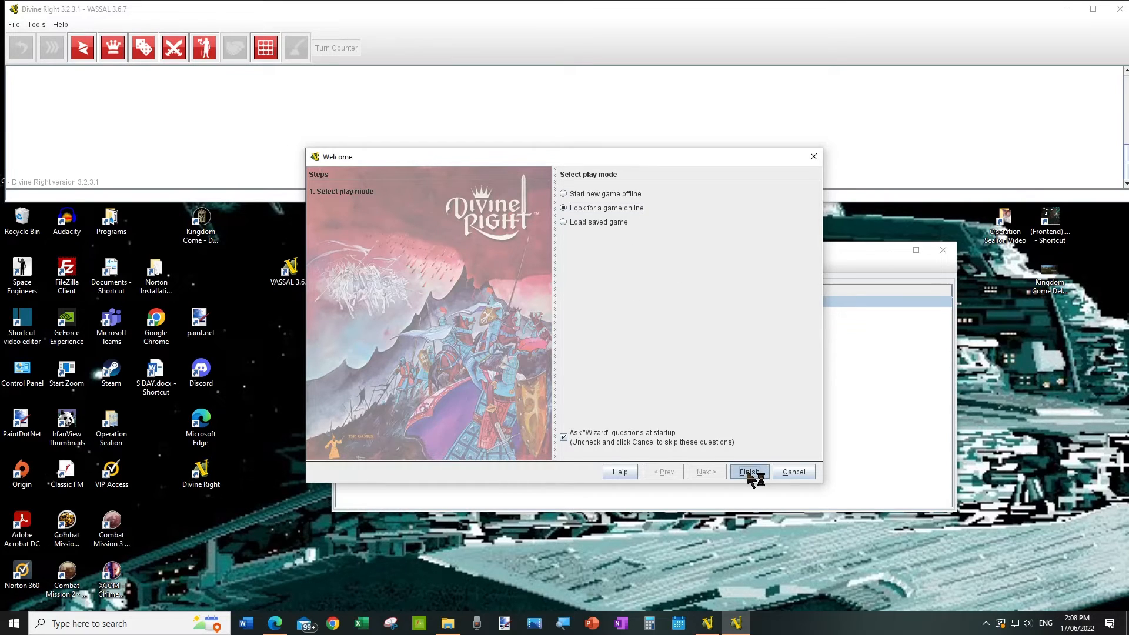
left_click(749, 471)
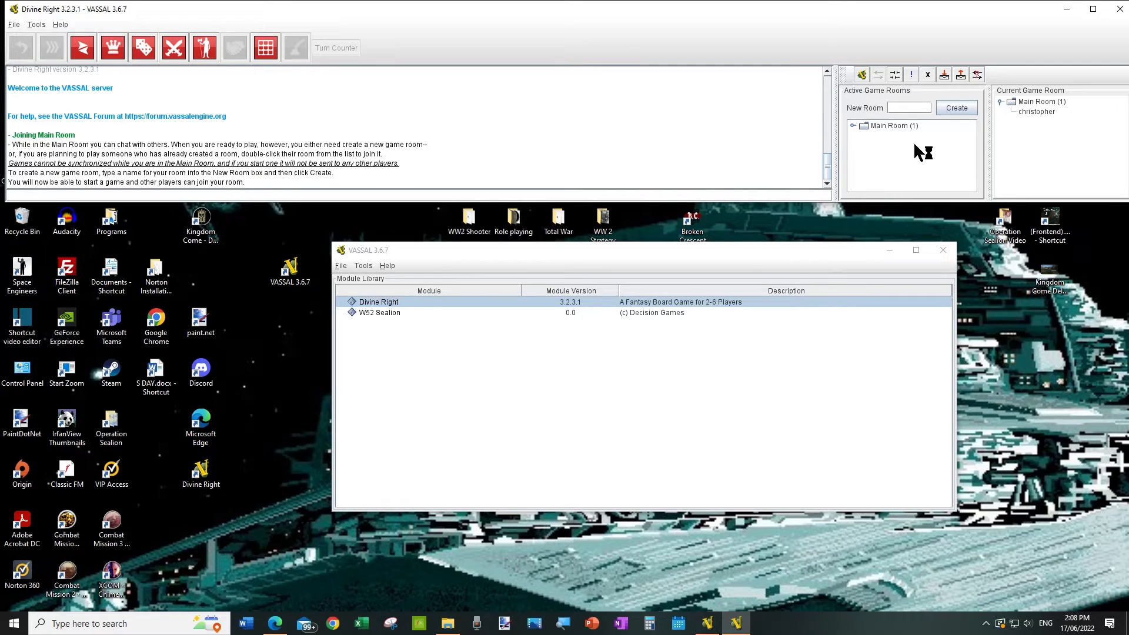
mouse_move(931, 124)
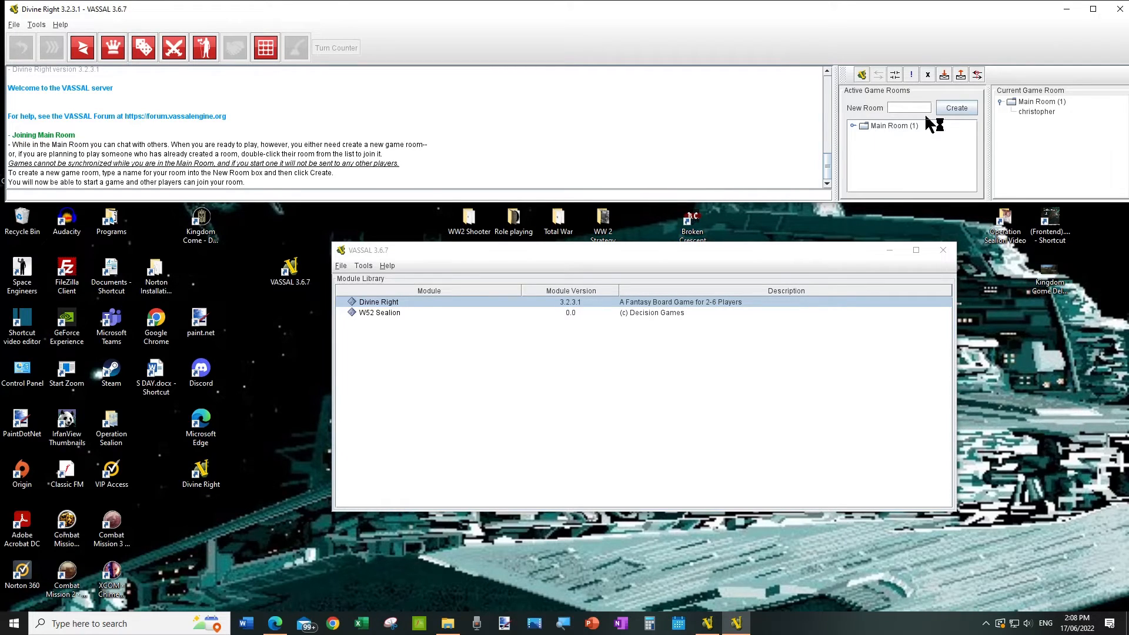
mouse_move(882, 130)
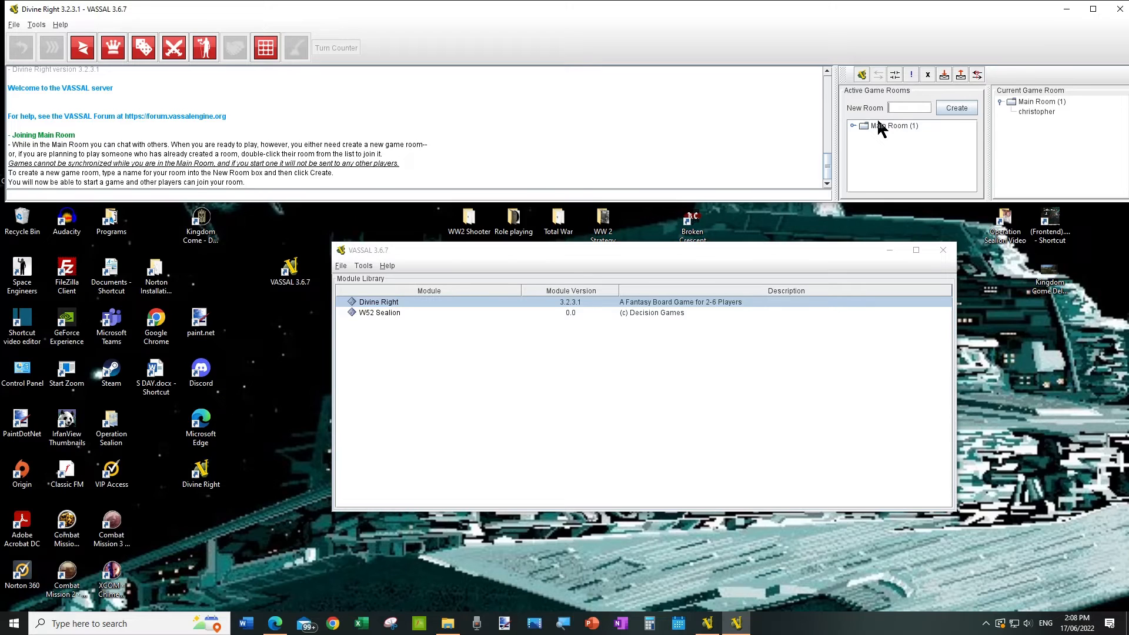
mouse_move(884, 137)
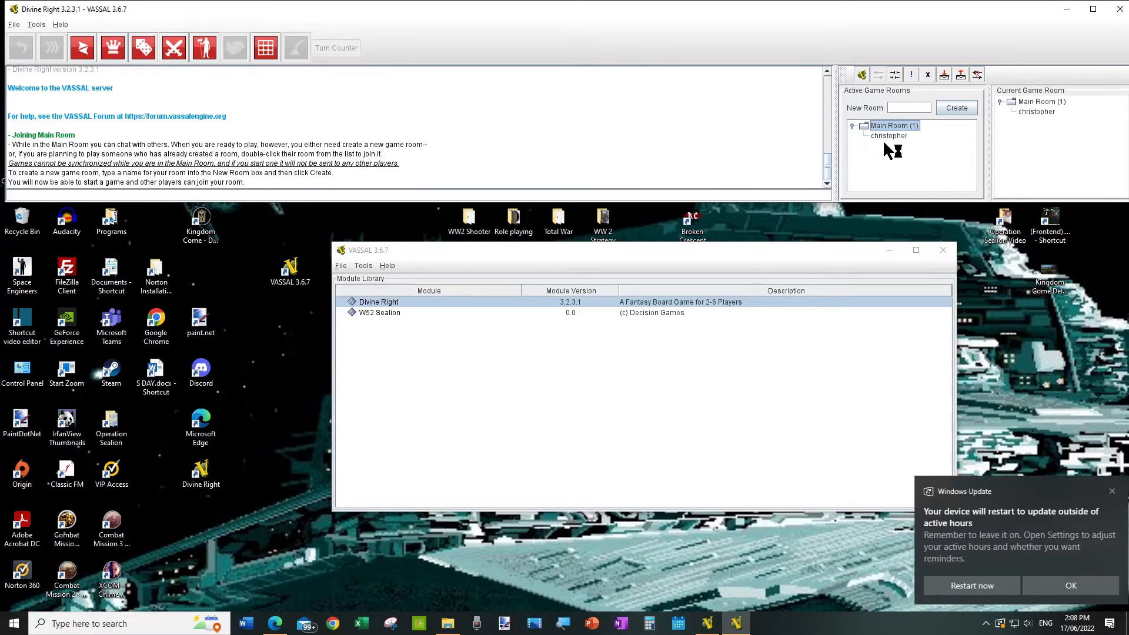
mouse_move(947, 304)
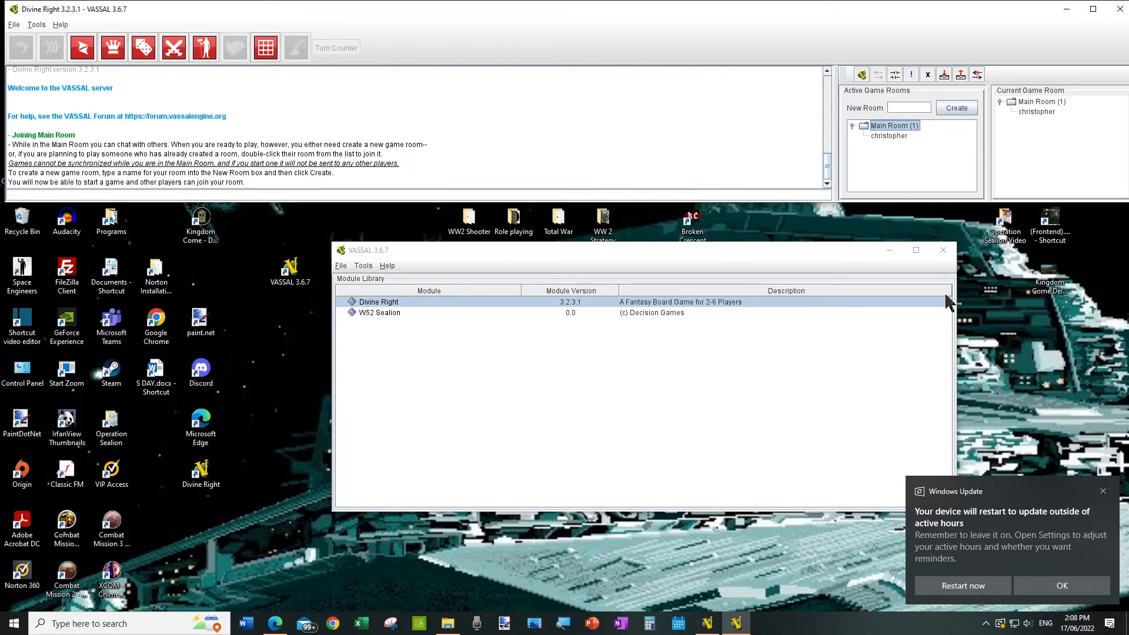
Expand the Main Room in Active Game Rooms to see its occupants.
left_click(1102, 491)
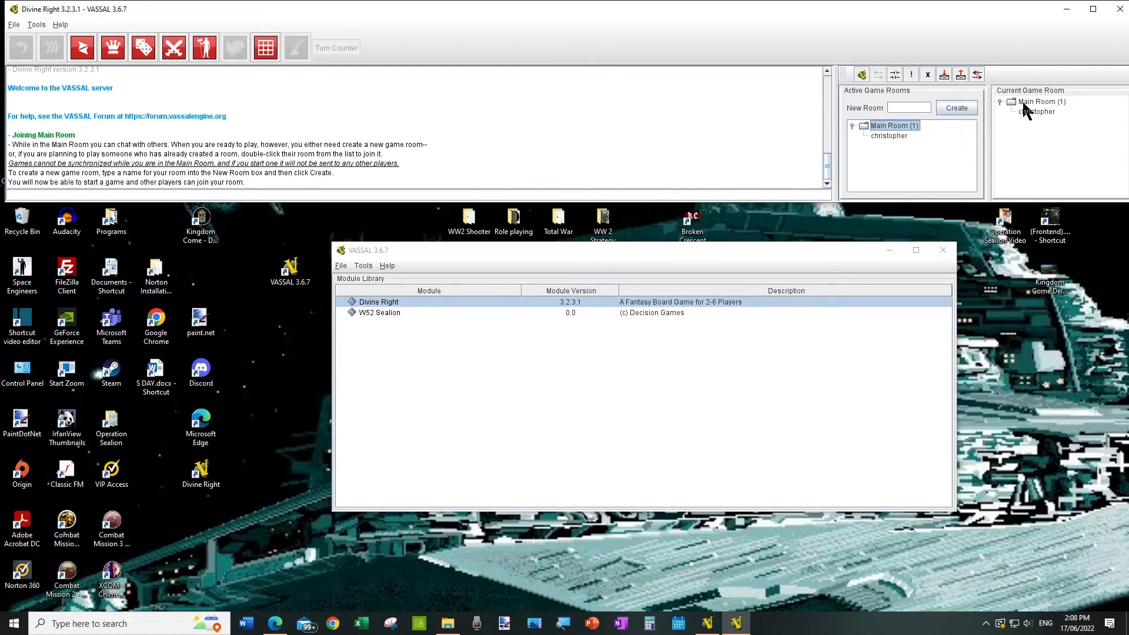
mouse_move(927, 183)
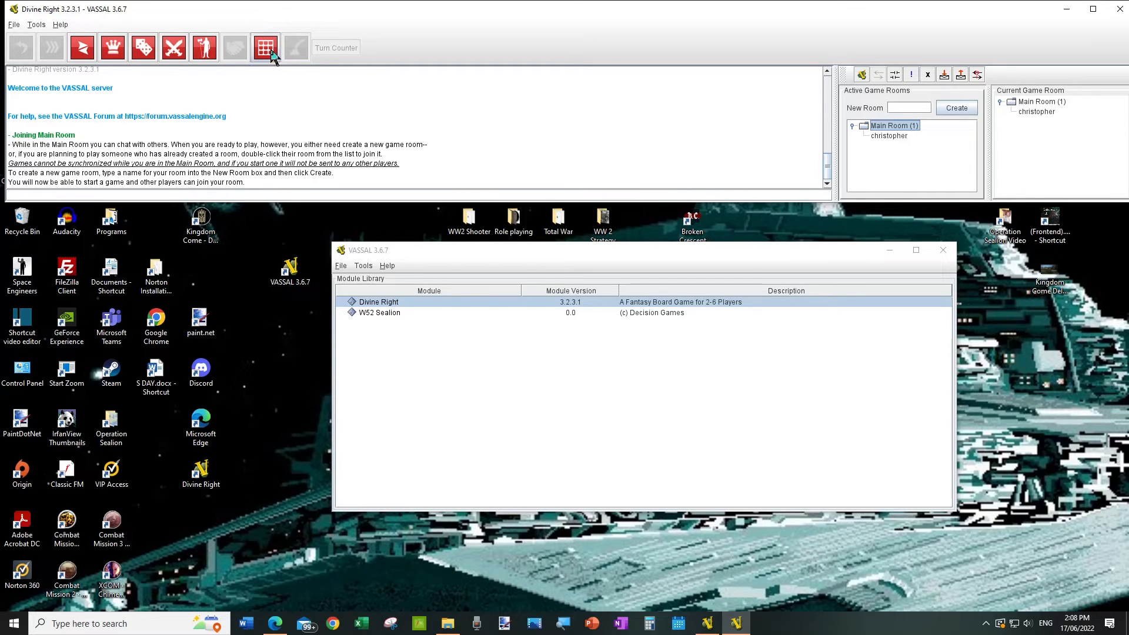
mouse_move(274, 54)
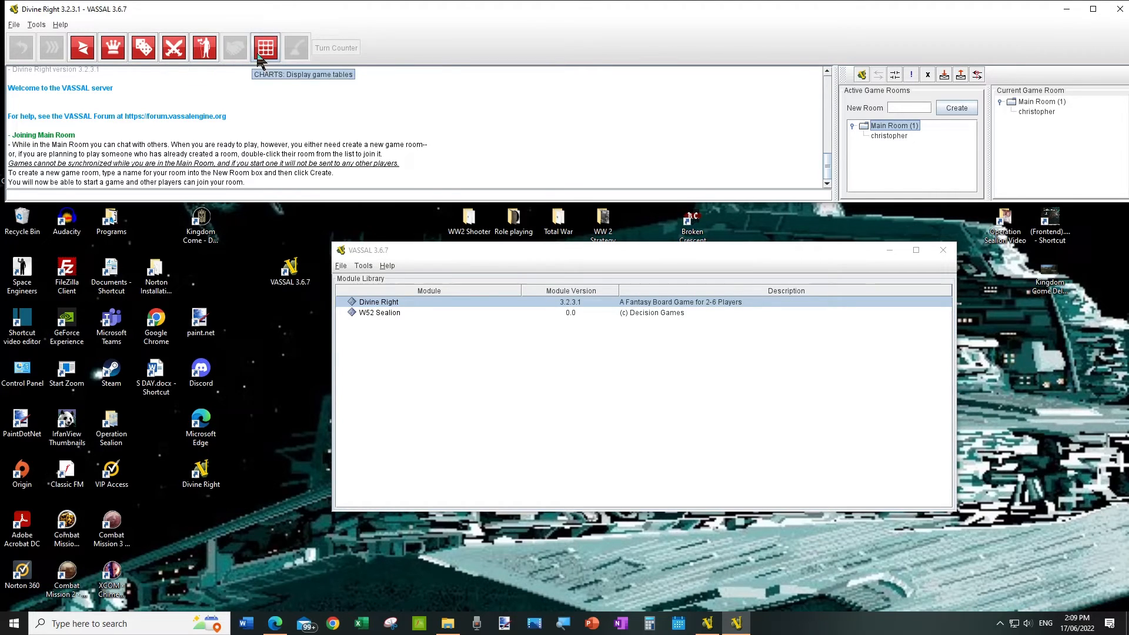
Roll a 1d6 in the Main Room, dismiss the chat-only warning, and view then close the terrain charts.
left_click(176, 46)
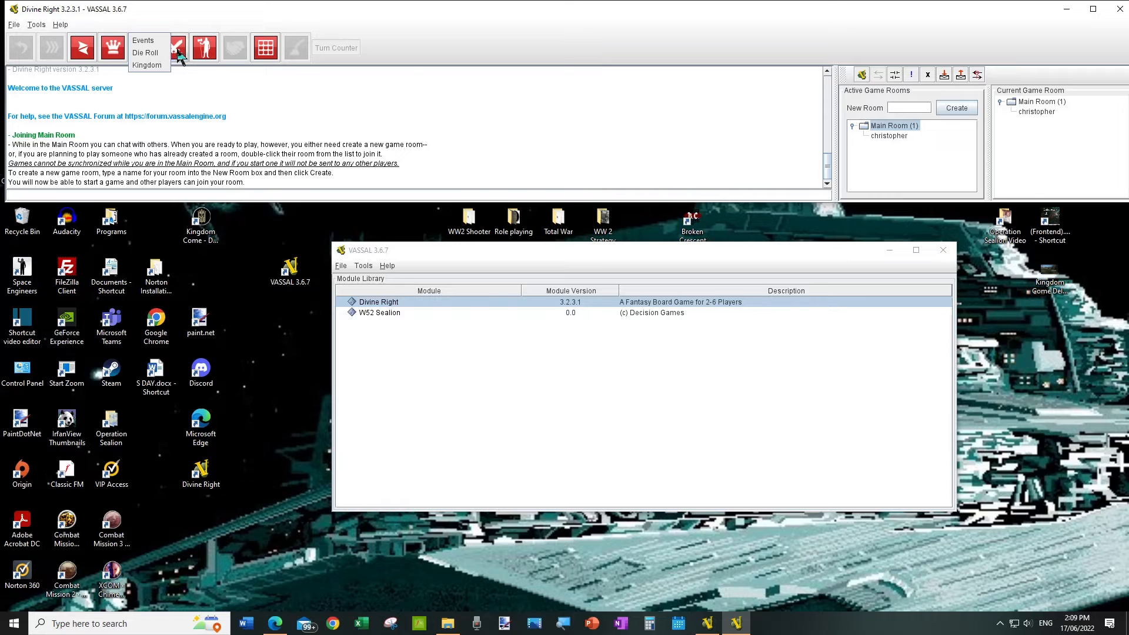
left_click(146, 53)
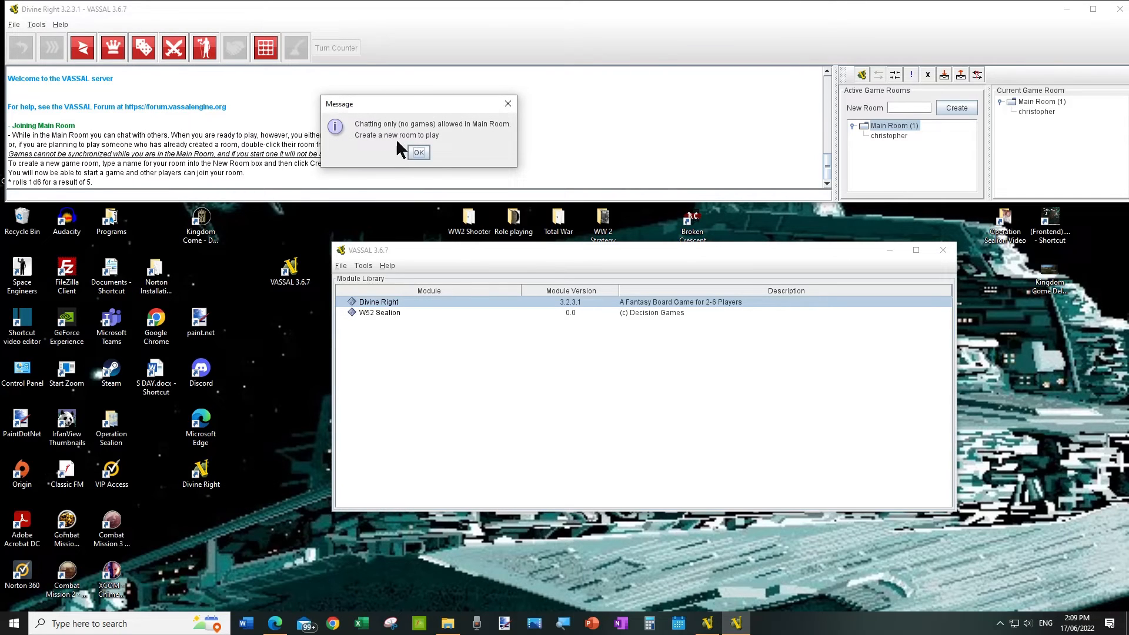
left_click(419, 152)
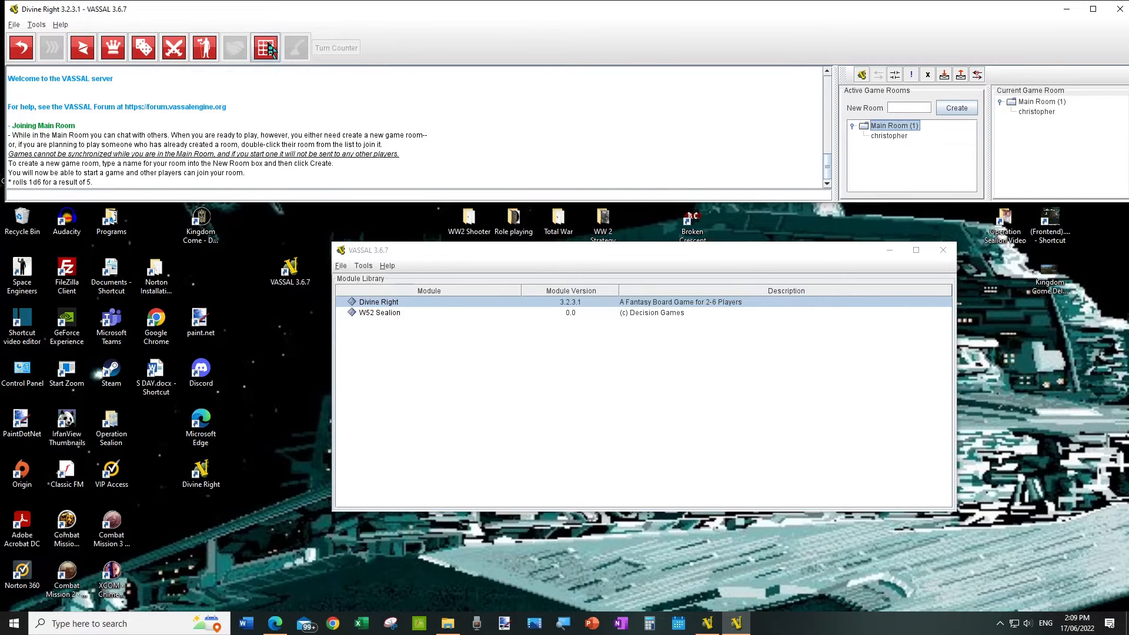
left_click(264, 47)
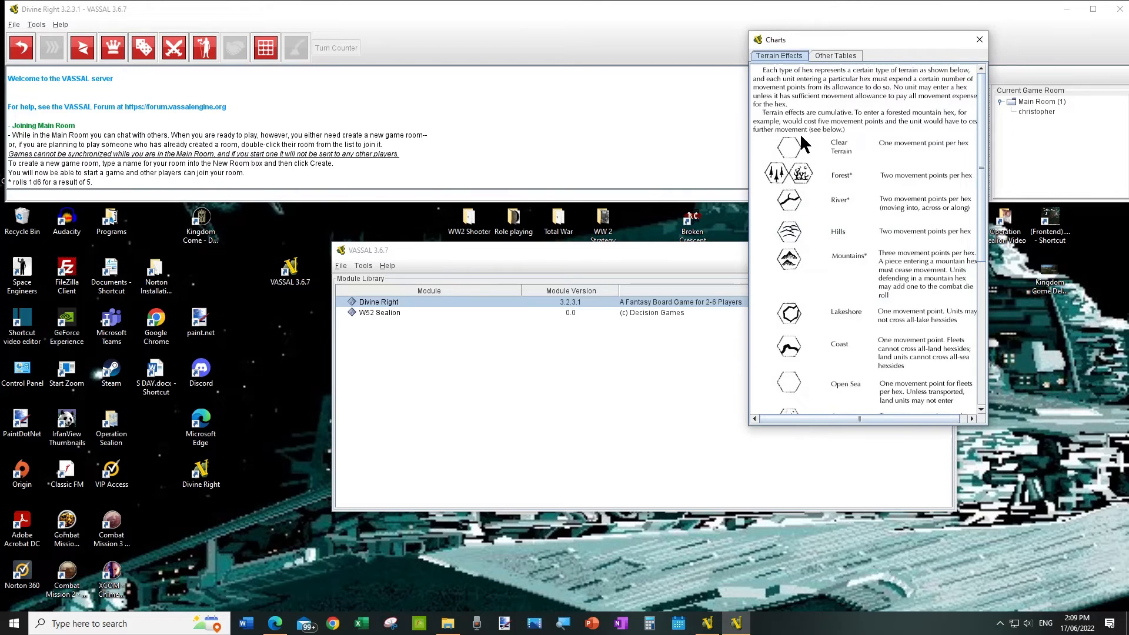
mouse_move(776, 149)
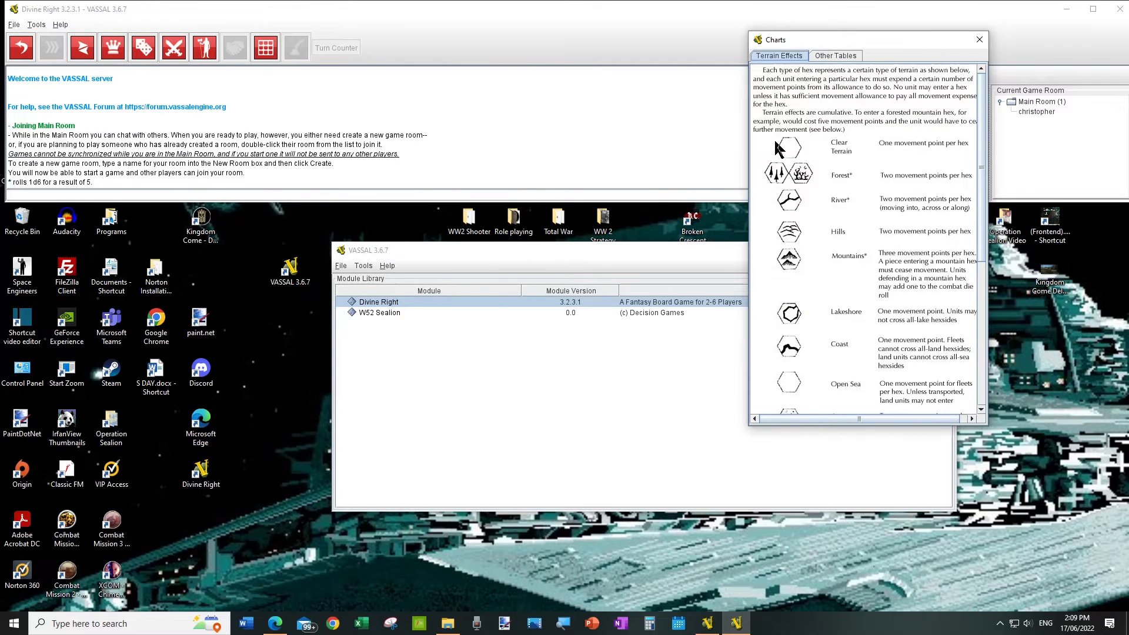
left_click(978, 39)
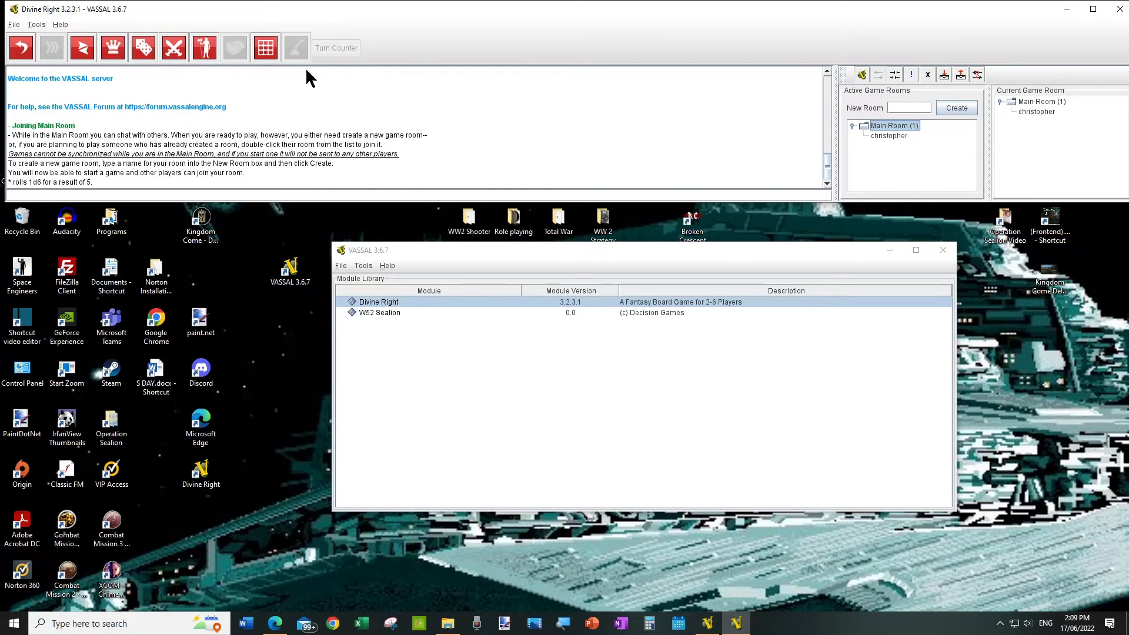
mouse_move(515, 101)
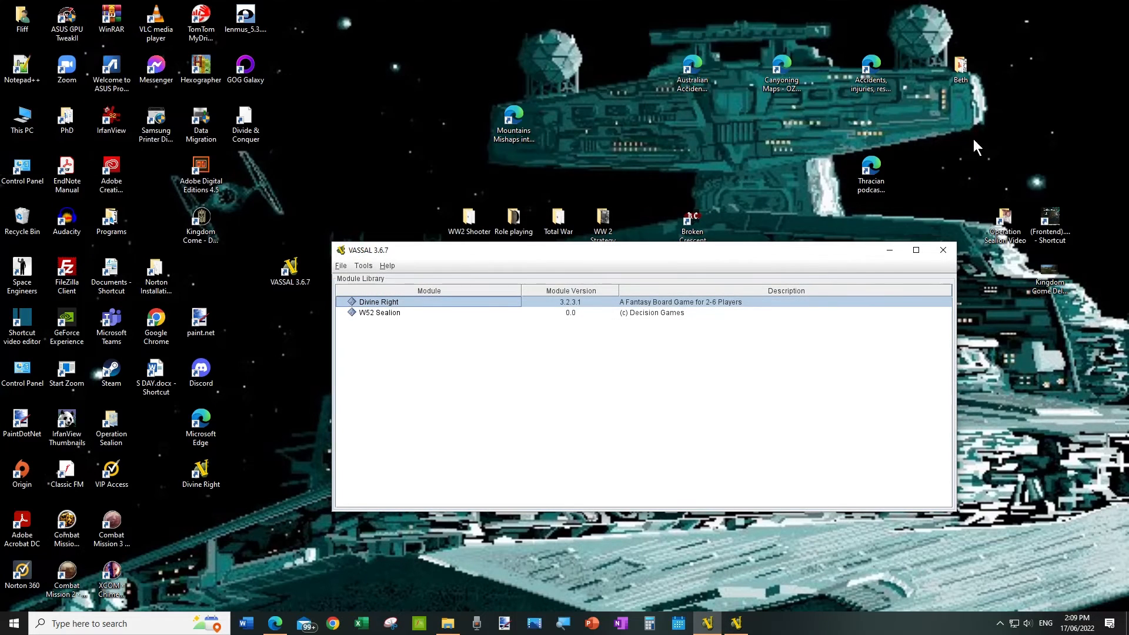
Close the Divine Right game window, leaving only the Module Library.
left_click(943, 249)
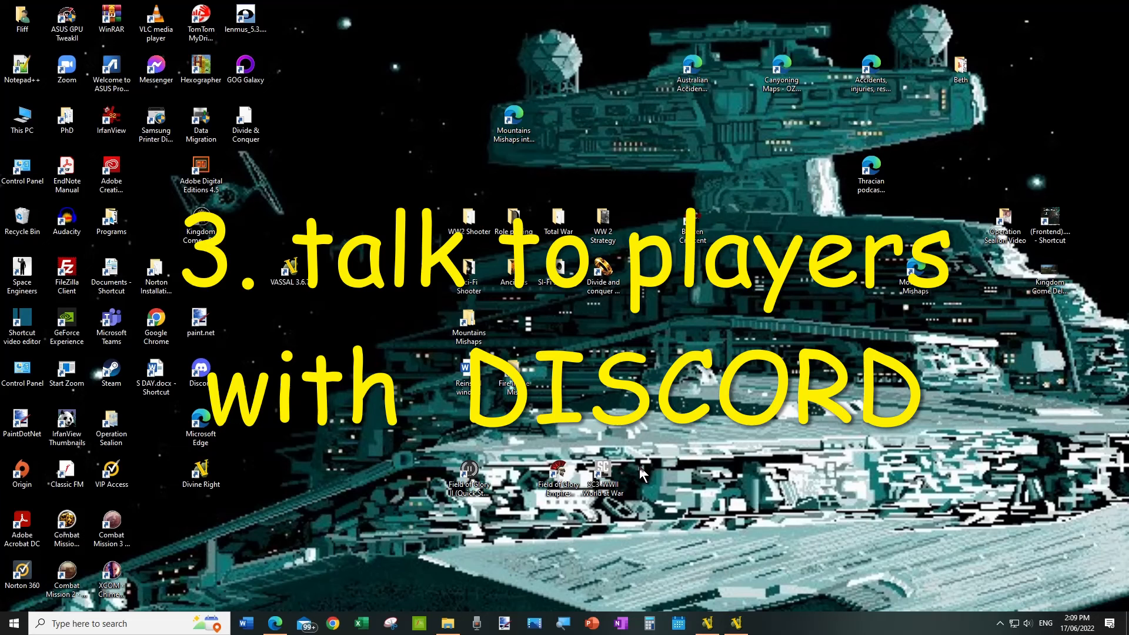
mouse_move(534, 516)
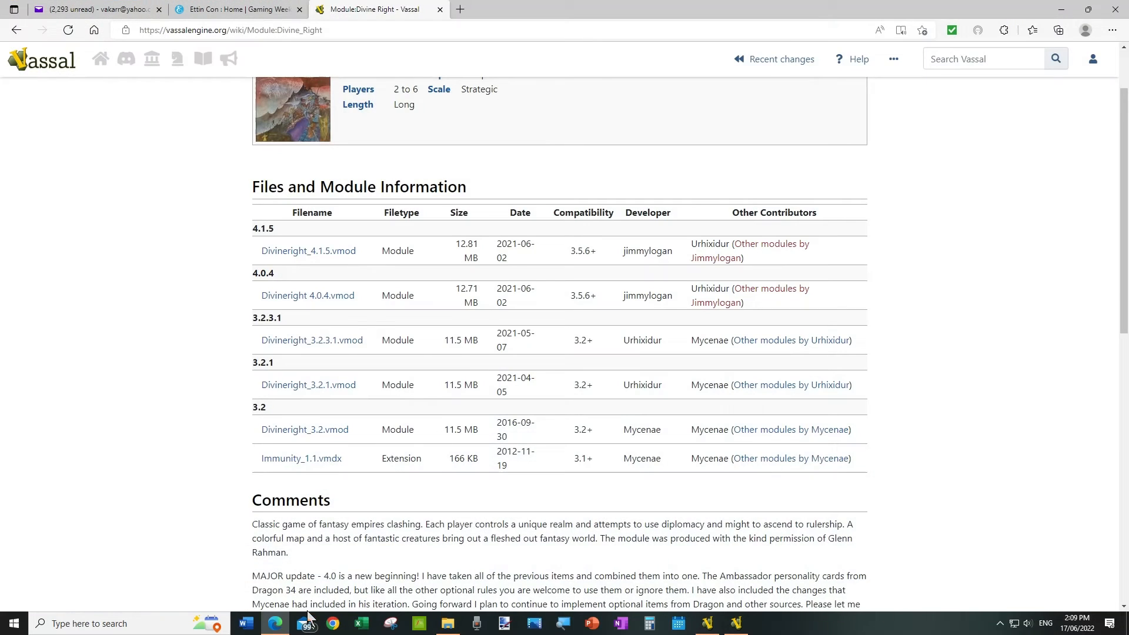
Search 'download discord' and land on Discord's official download page.
left_click(230, 30)
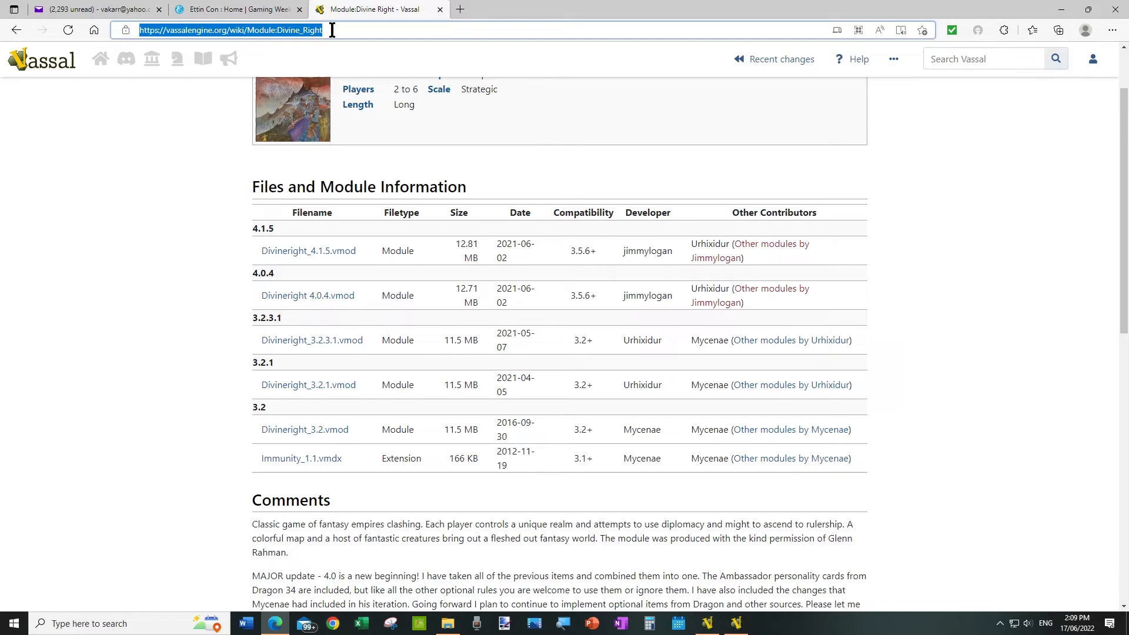
type("down")
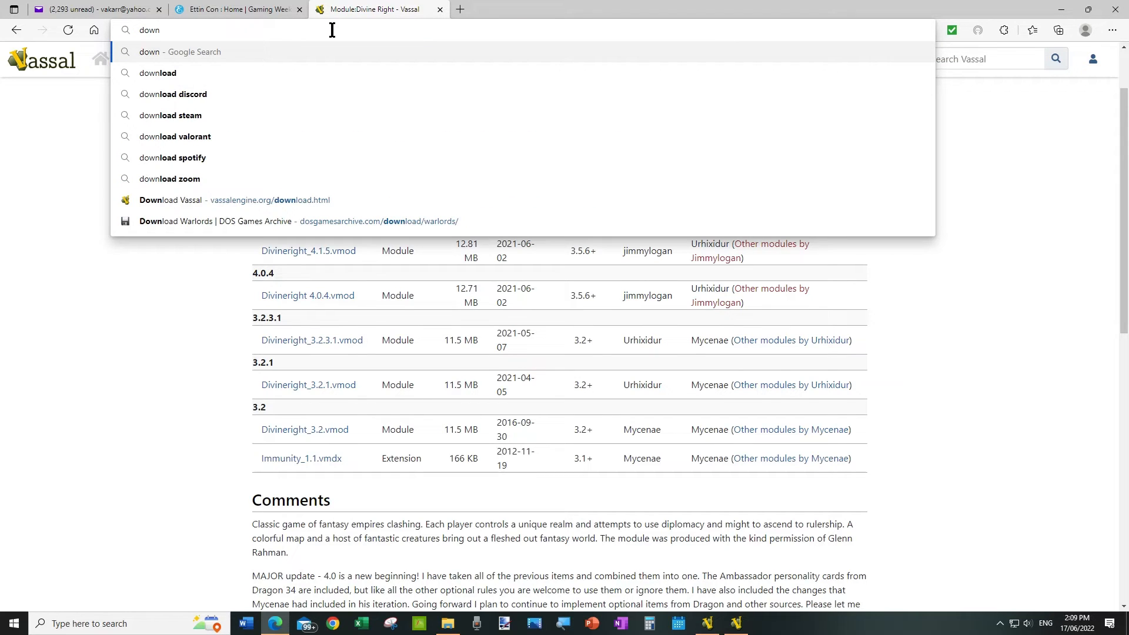
left_click(173, 94)
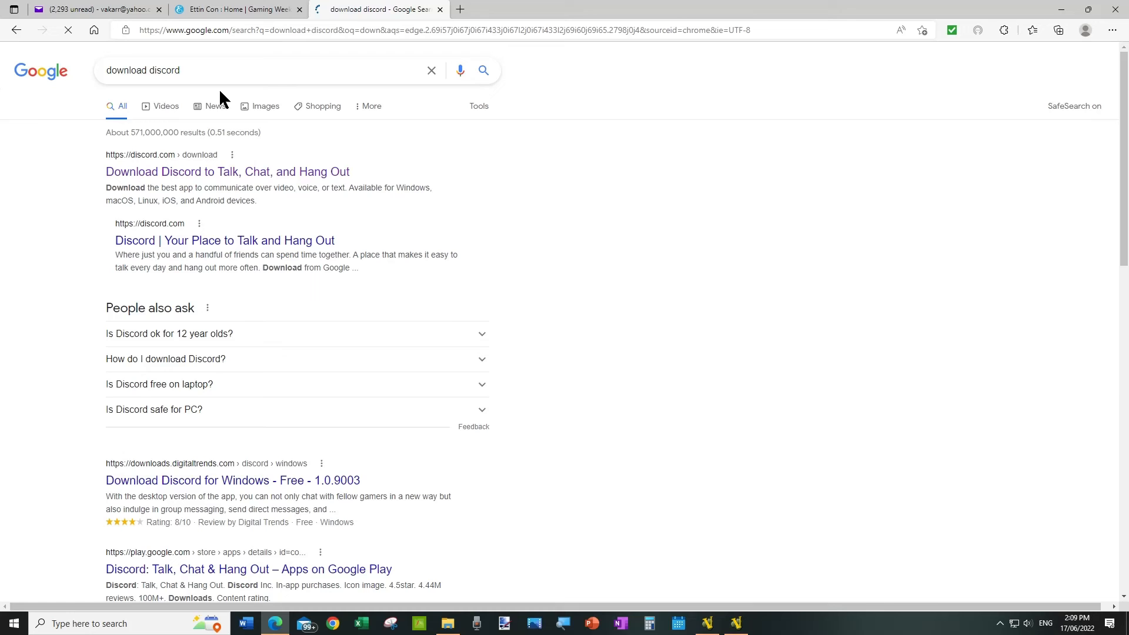
left_click(228, 171)
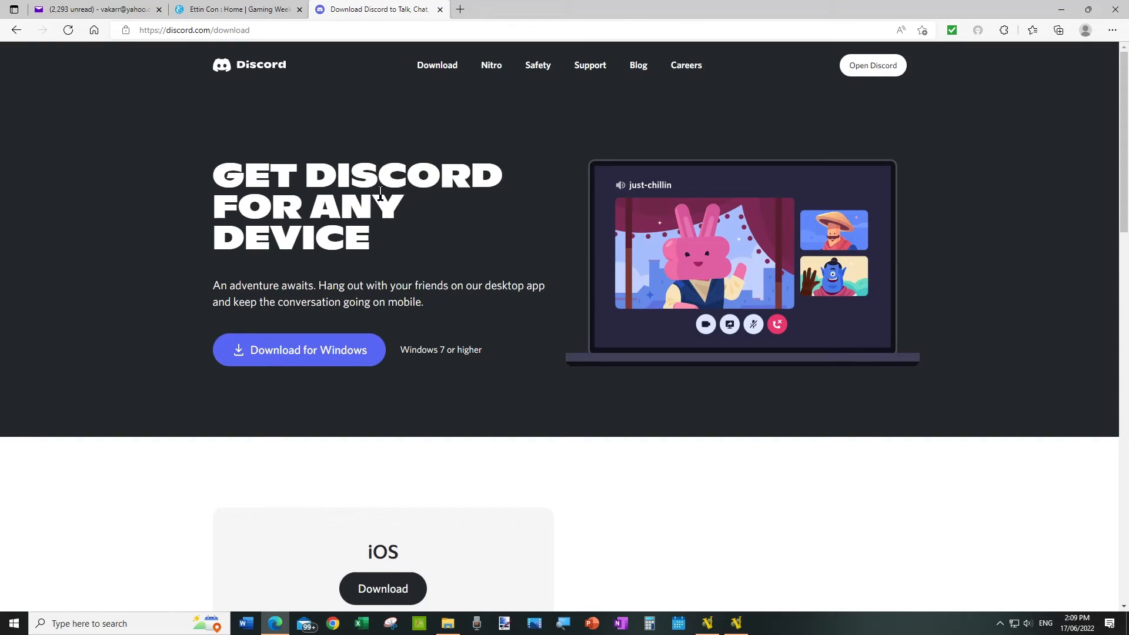
mouse_move(464, 248)
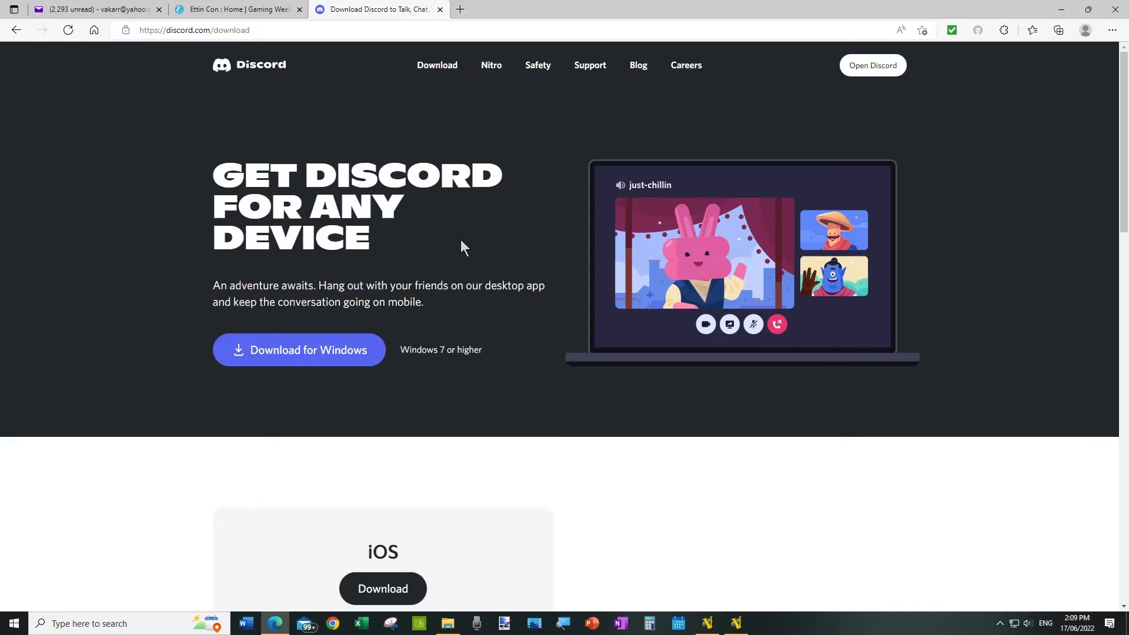
mouse_move(315, 353)
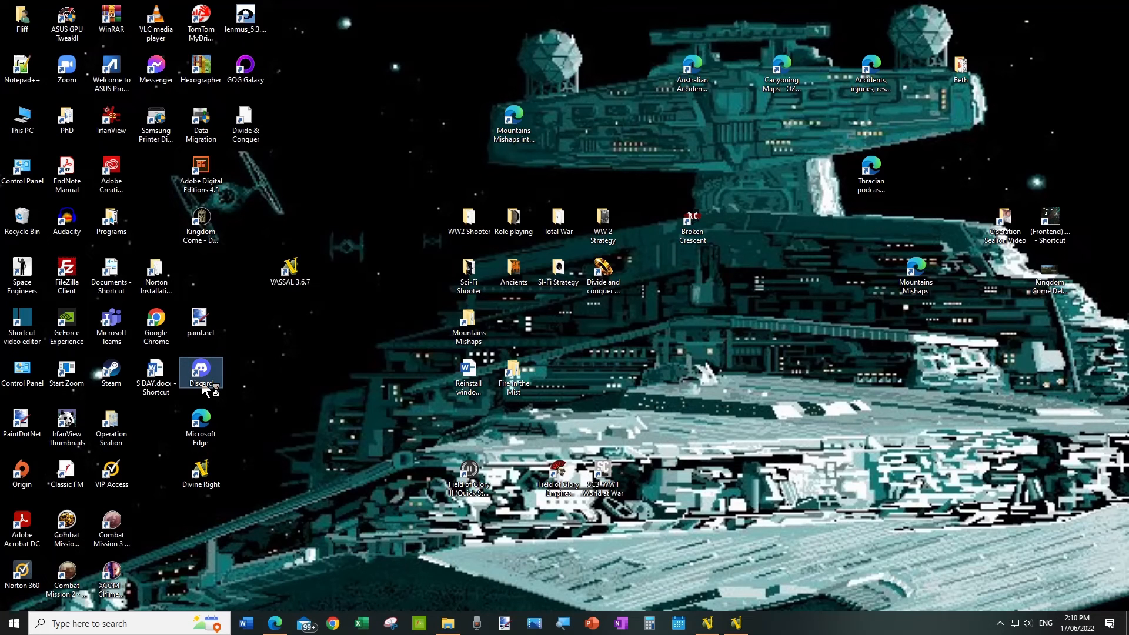
mouse_move(206, 388)
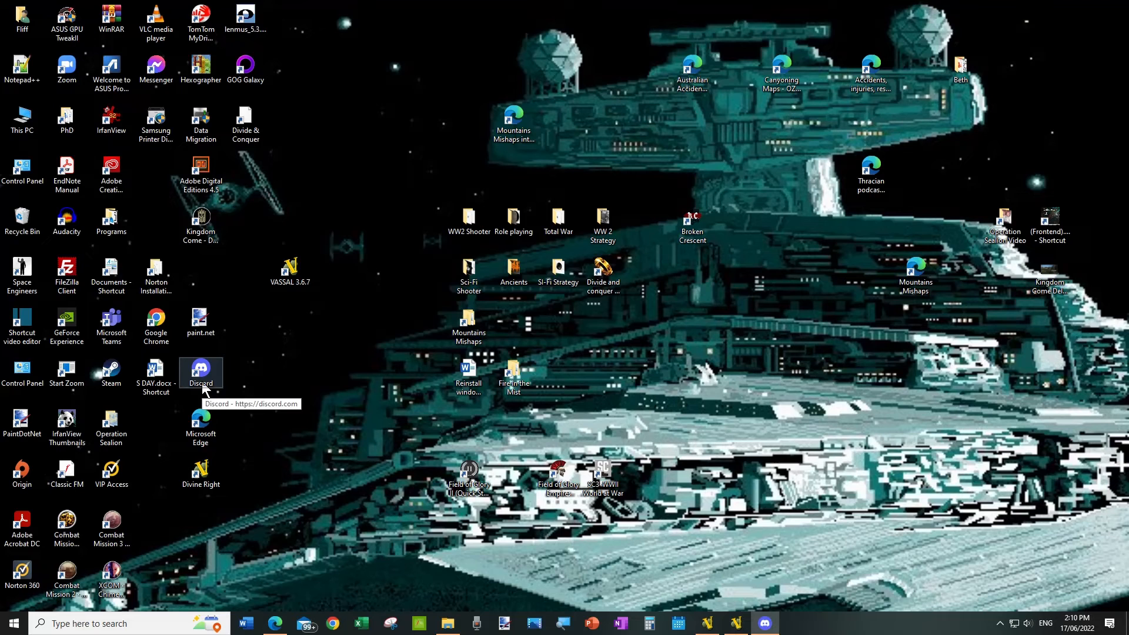
mouse_move(865, 13)
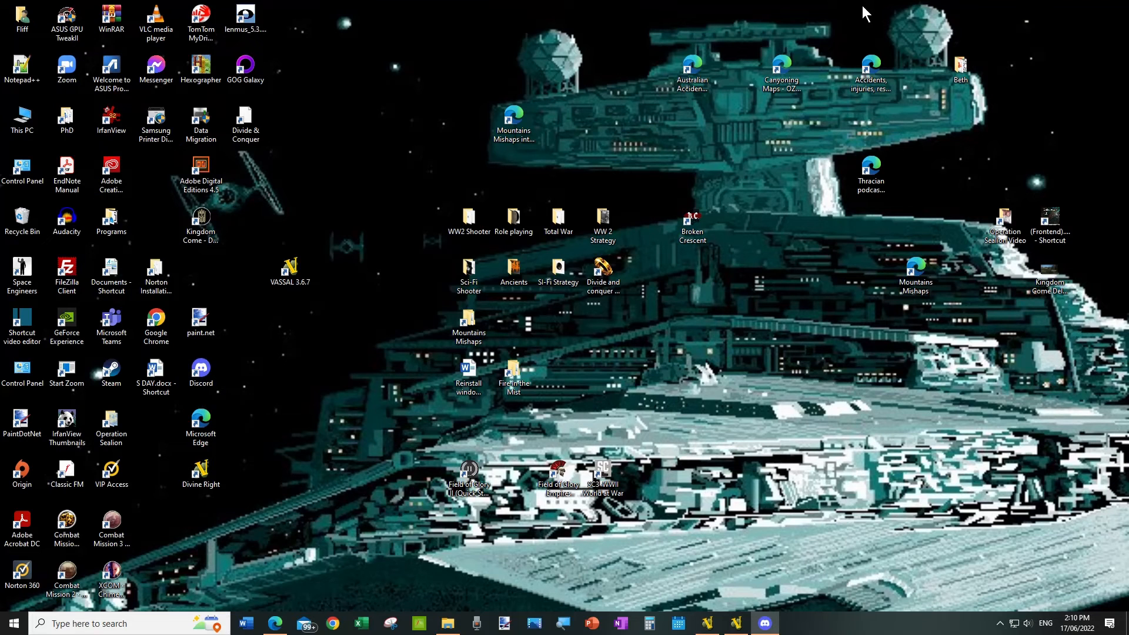
Bring up the Discord app maximized on the Divine Right server with voice connected.
left_click(778, 624)
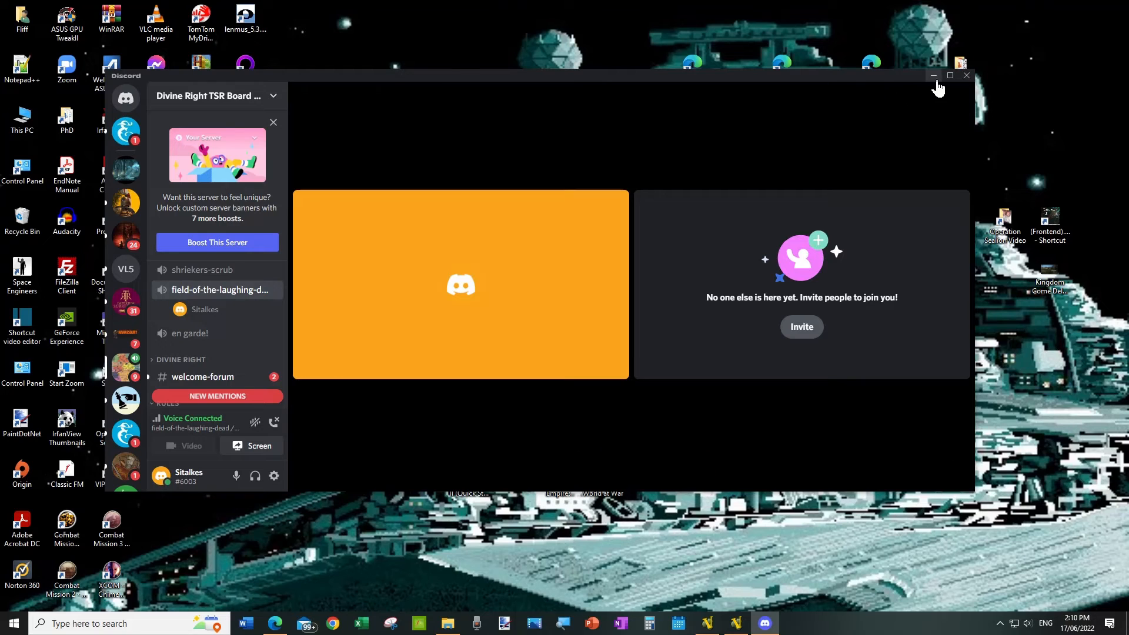
left_click(950, 75)
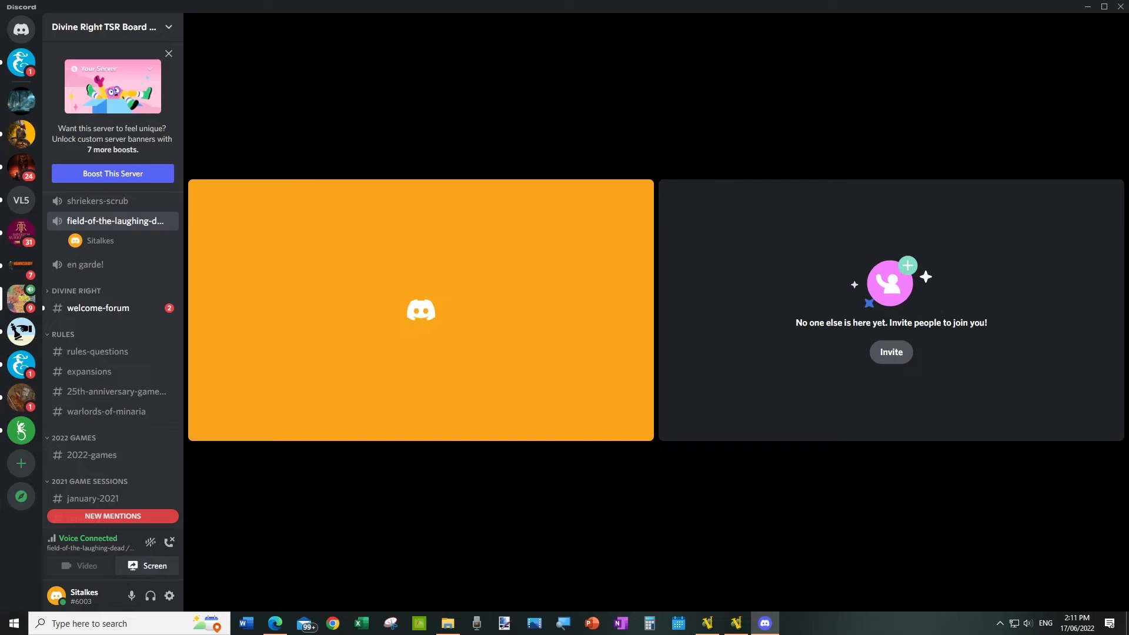
mouse_move(114, 197)
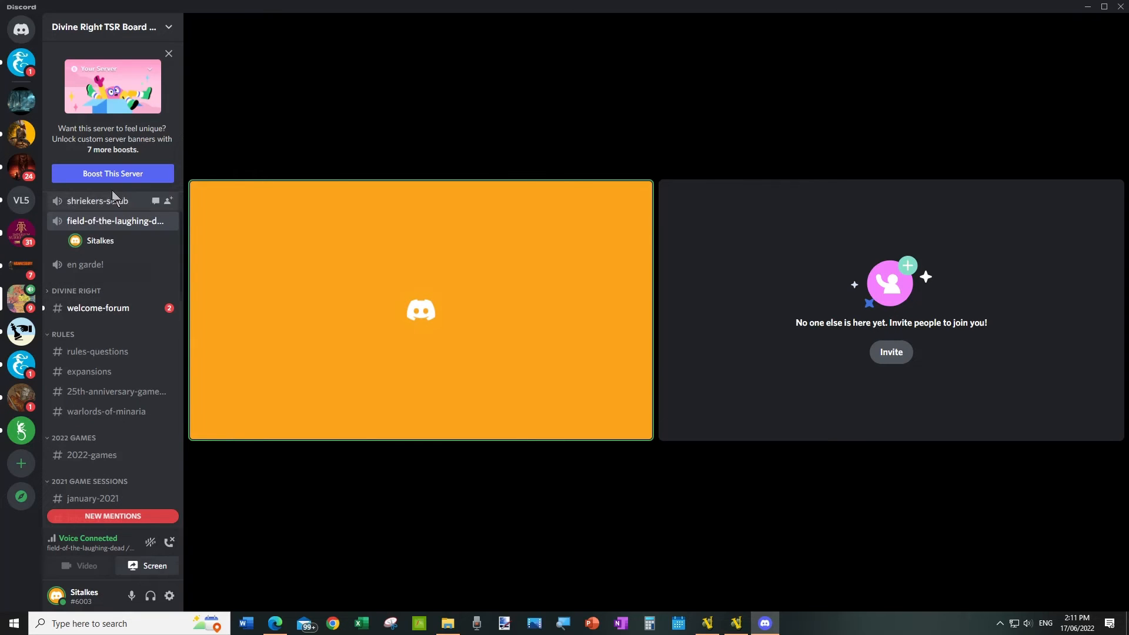
mouse_move(106, 294)
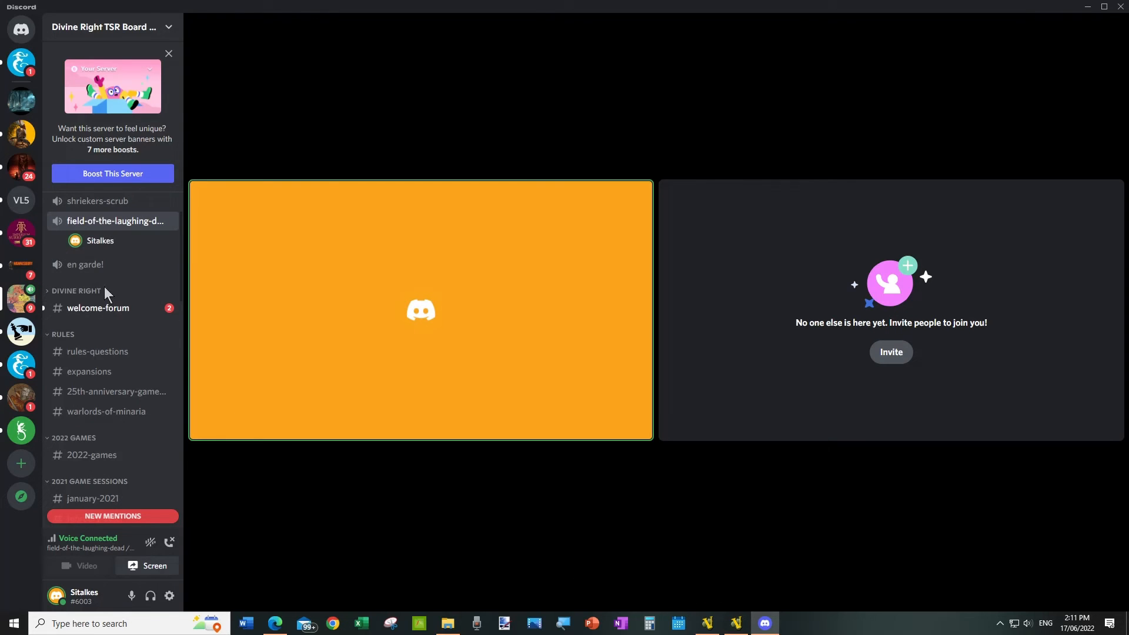
mouse_move(20, 299)
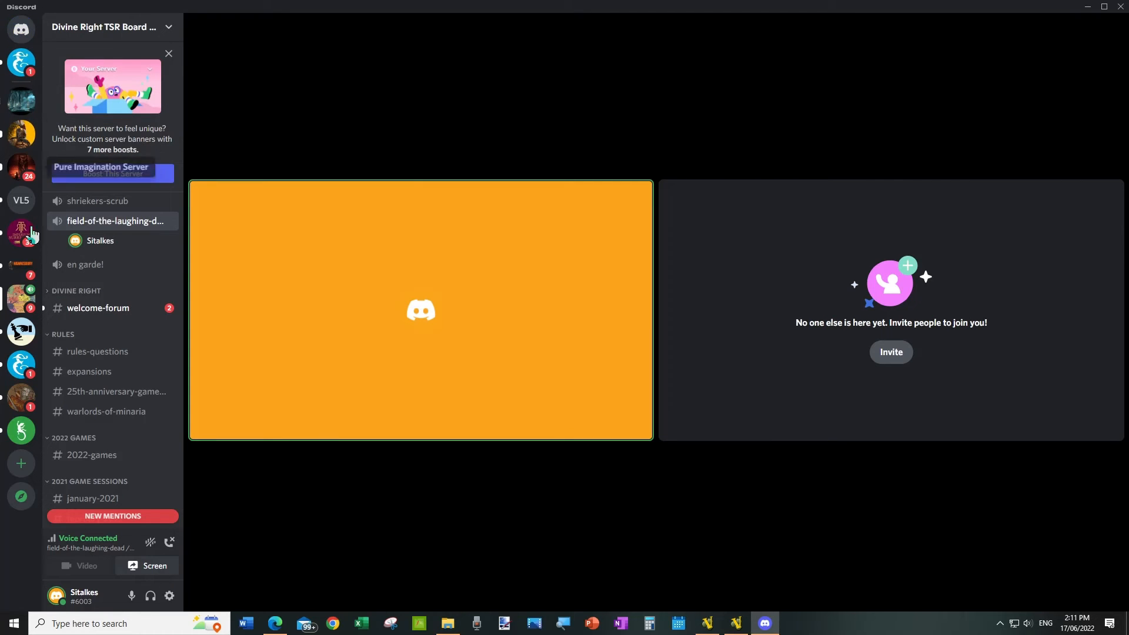
mouse_move(20, 301)
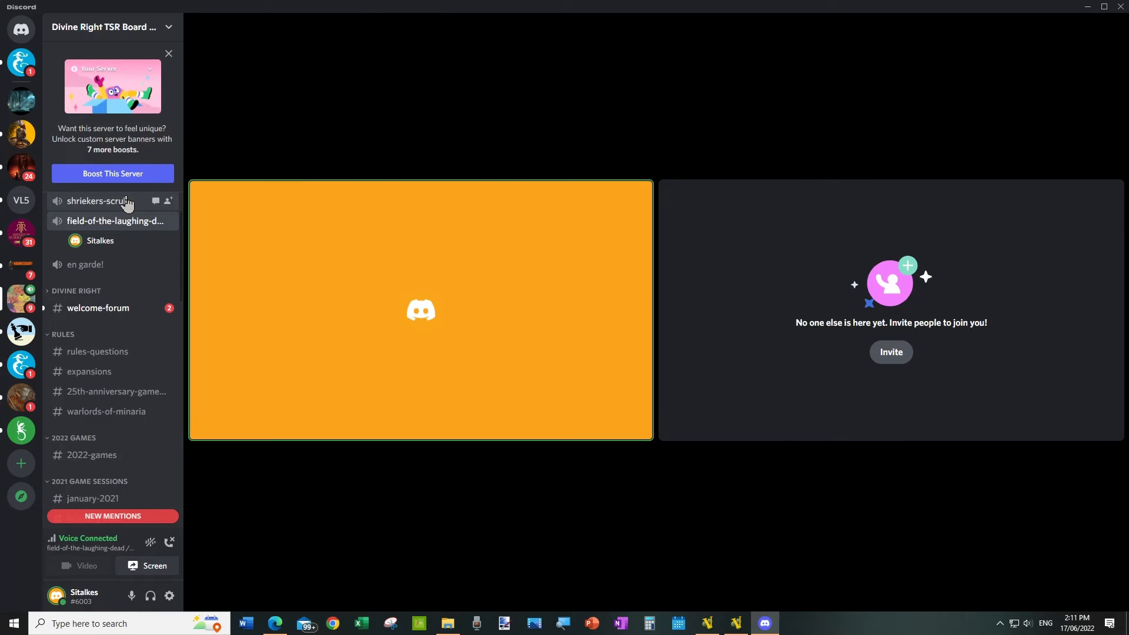
mouse_move(70, 268)
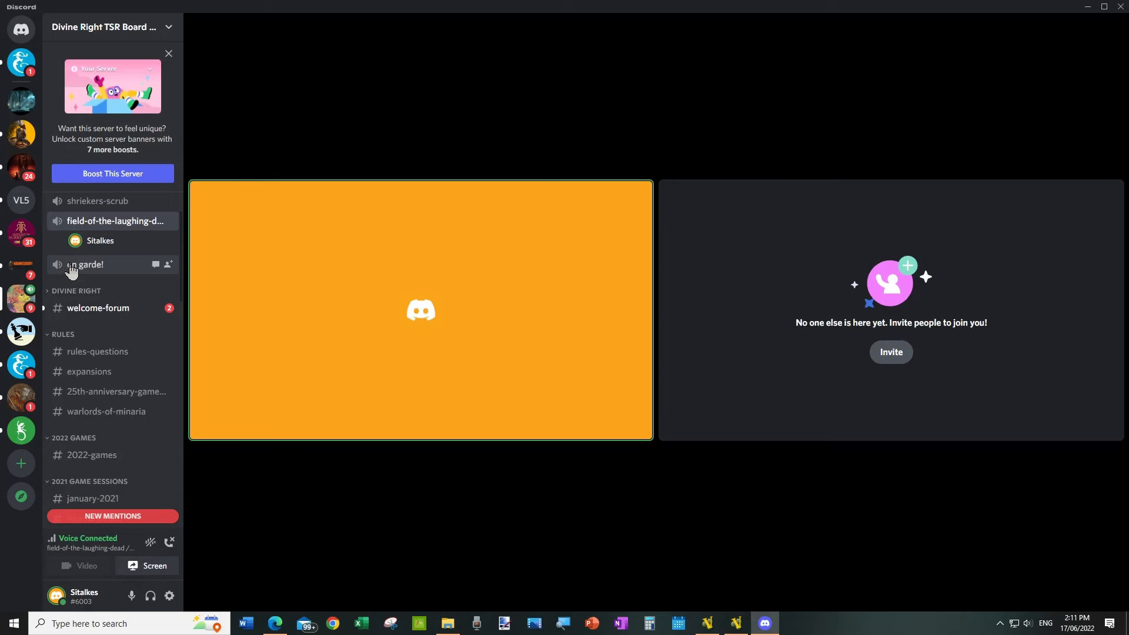
mouse_move(65, 211)
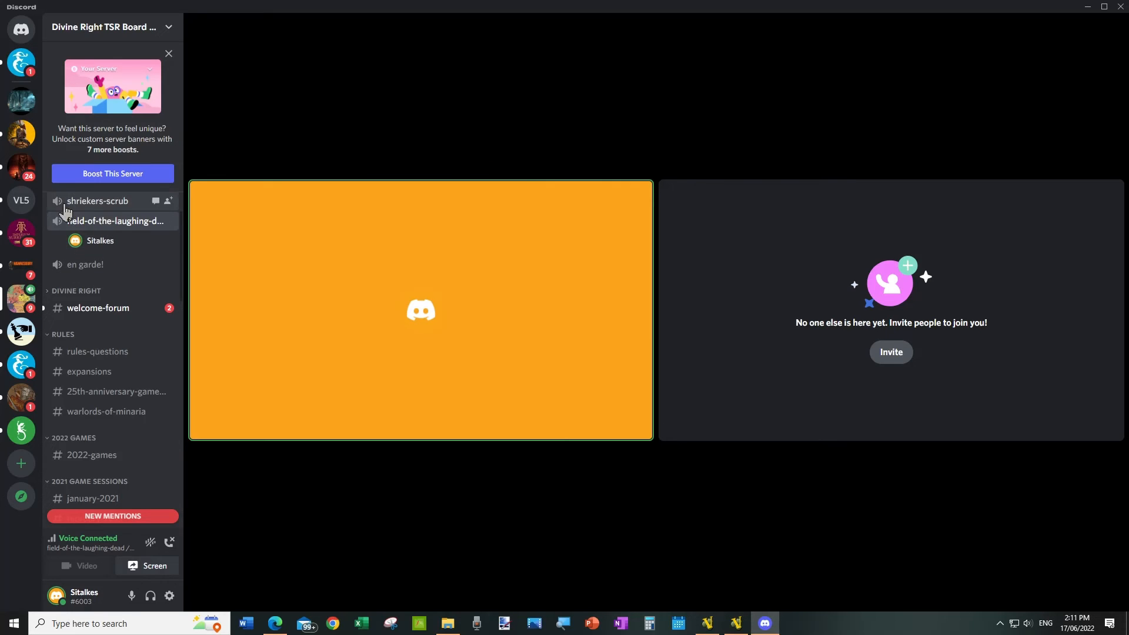
mouse_move(73, 268)
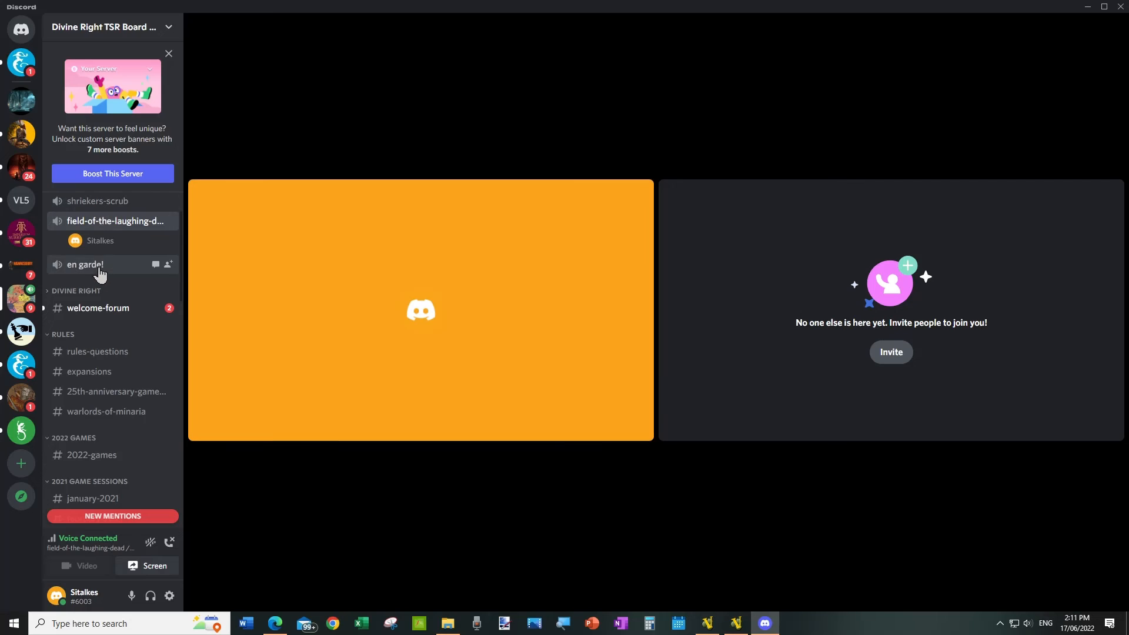
mouse_move(105, 226)
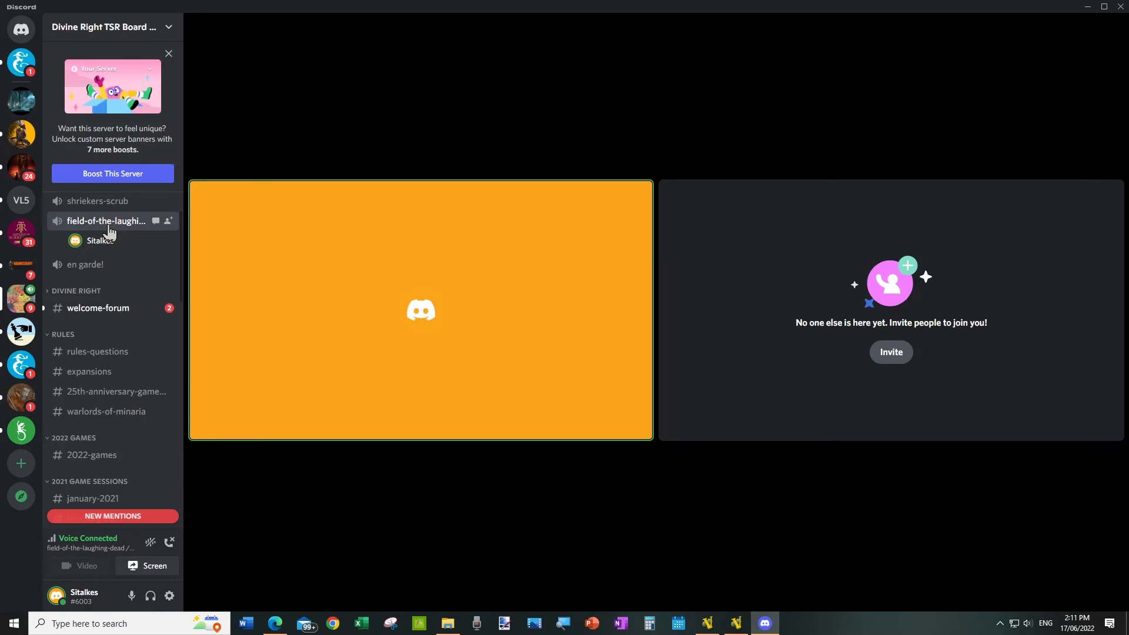
mouse_move(124, 230)
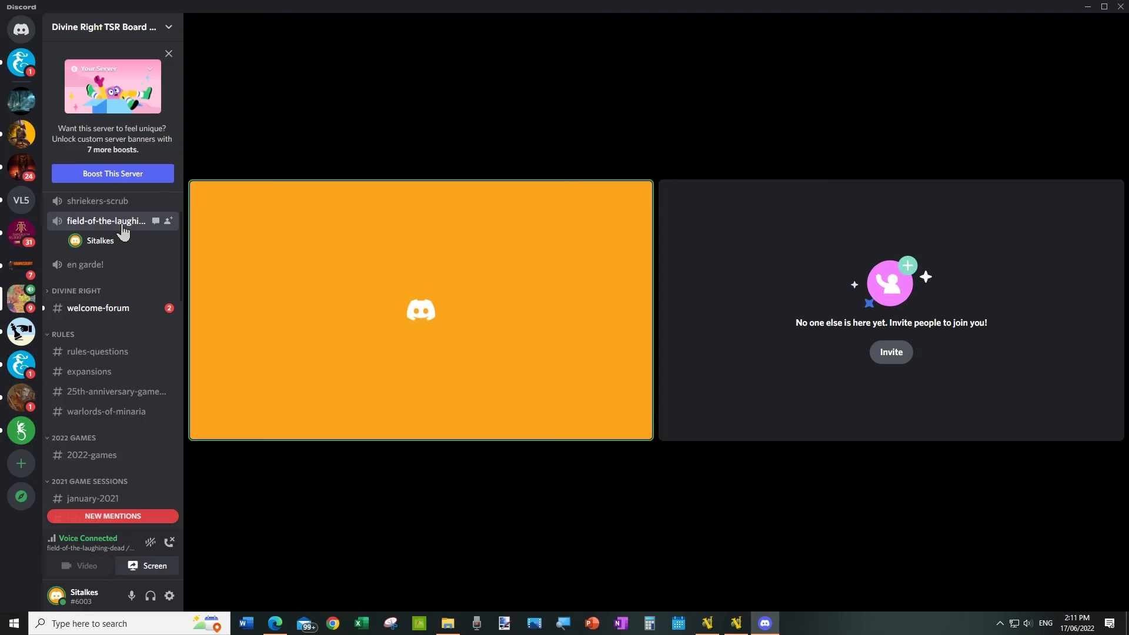
left_click(96, 201)
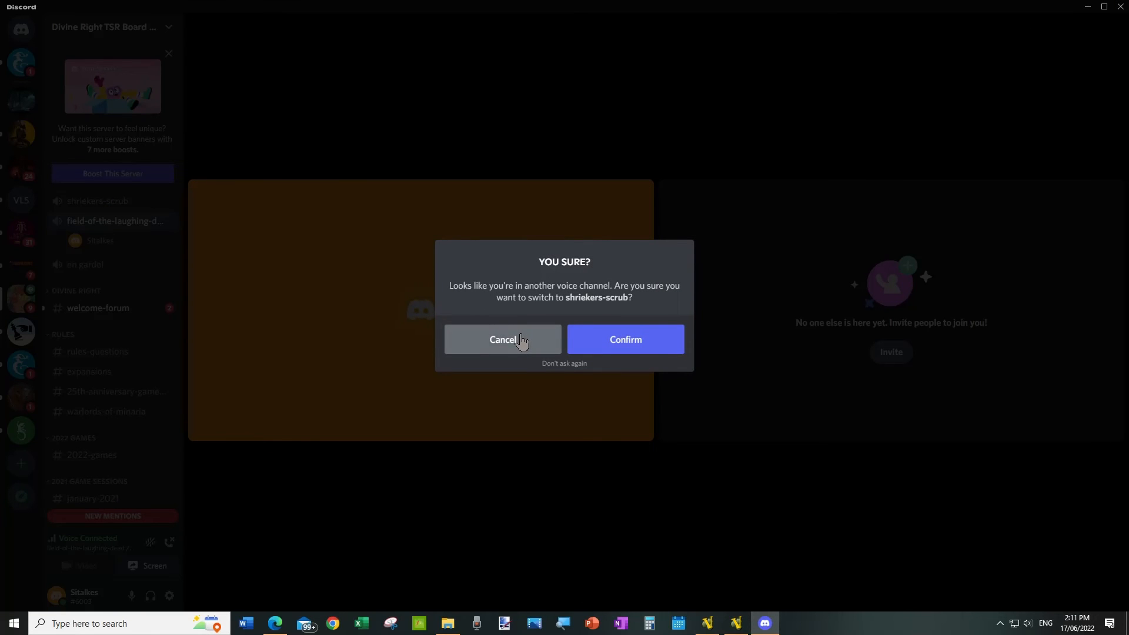
left_click(503, 338)
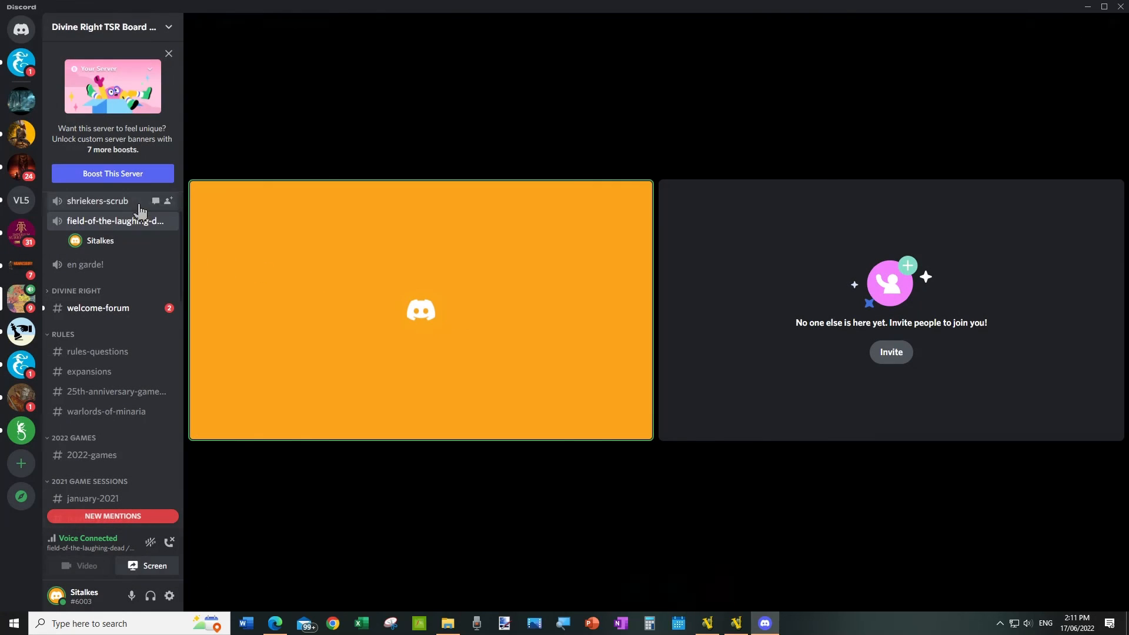